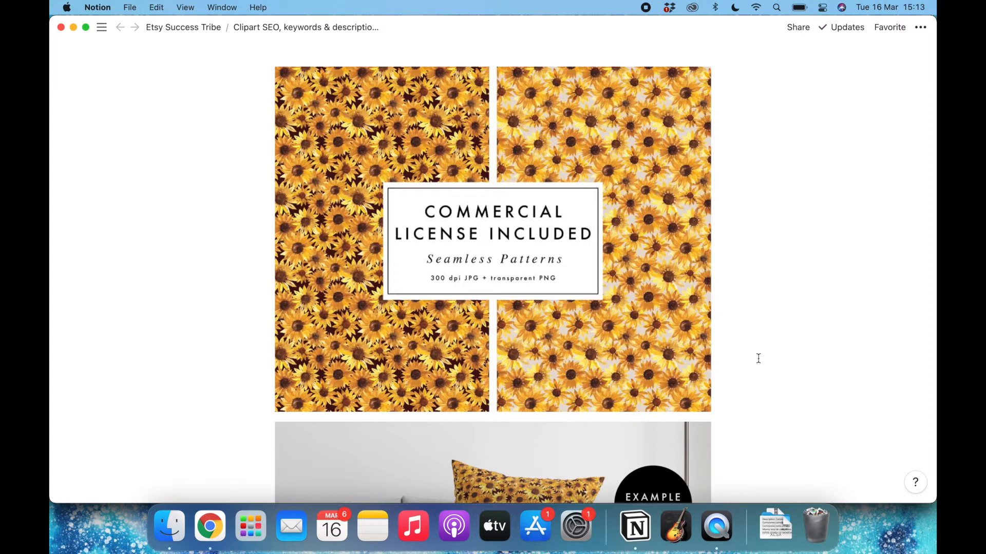
mouse_move(740, 418)
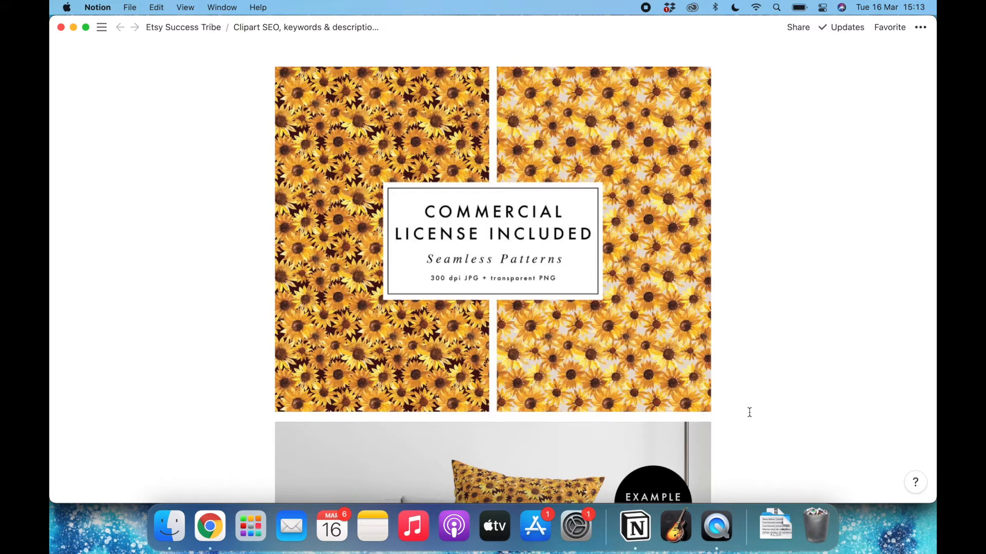
mouse_move(747, 397)
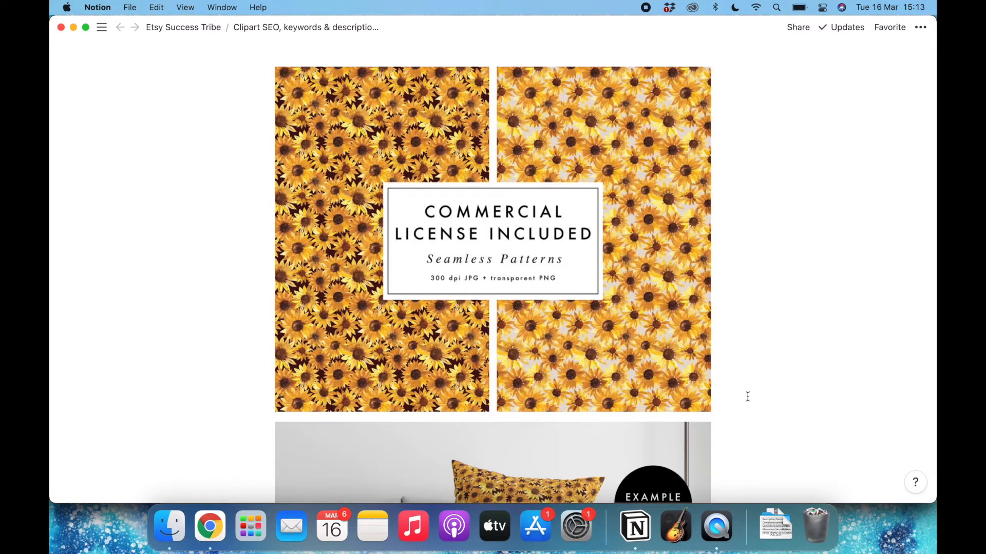
Step: Review the earlier keyword lists and tag sentences, then return to the sunflower commercial-license image
scroll("down", 3)
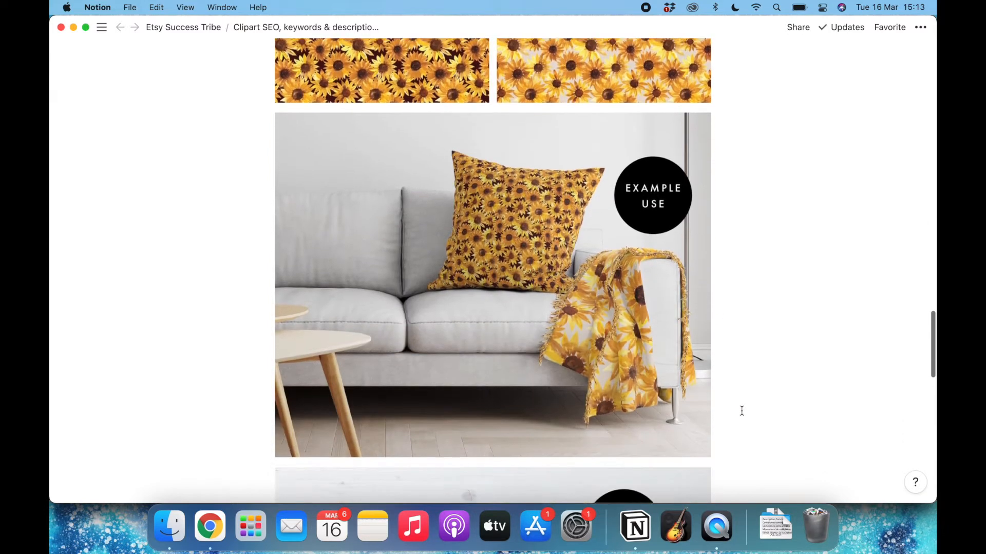
scroll("down", 3)
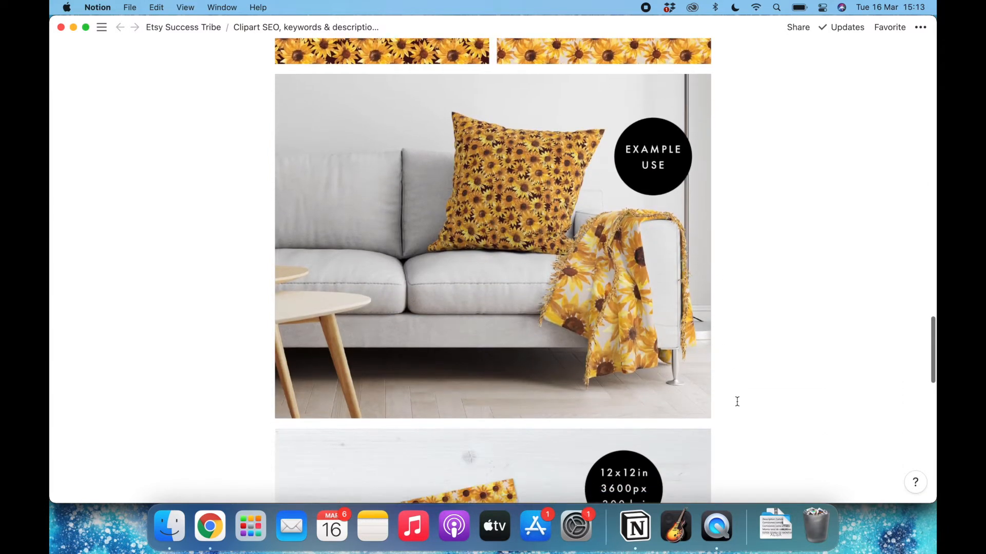
scroll("down", 3)
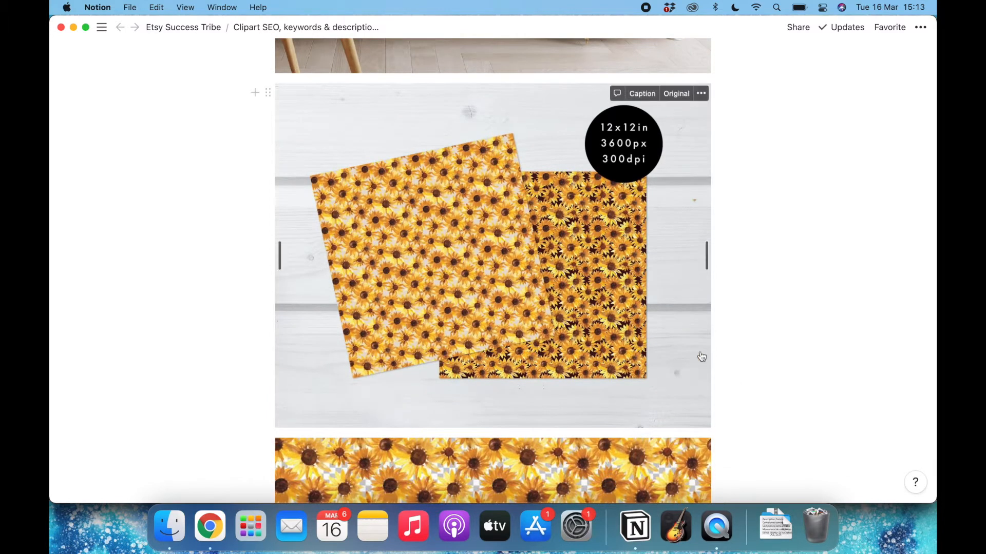
mouse_move(750, 398)
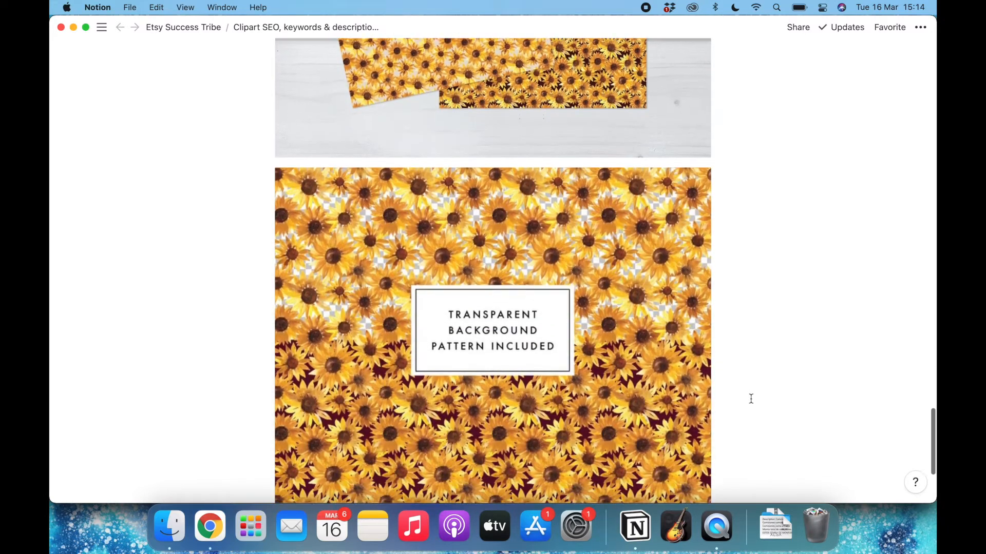
scroll("down", 3)
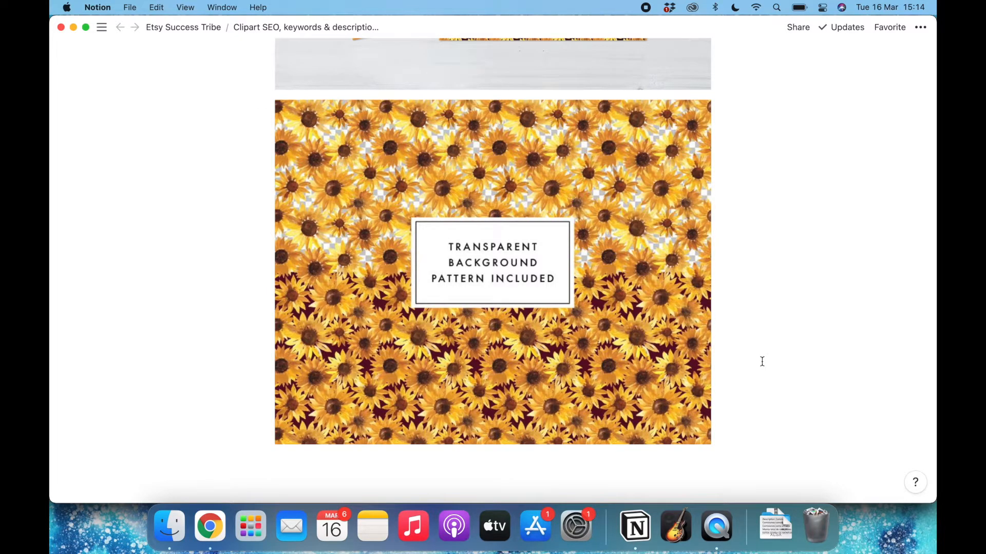
scroll("down", 3)
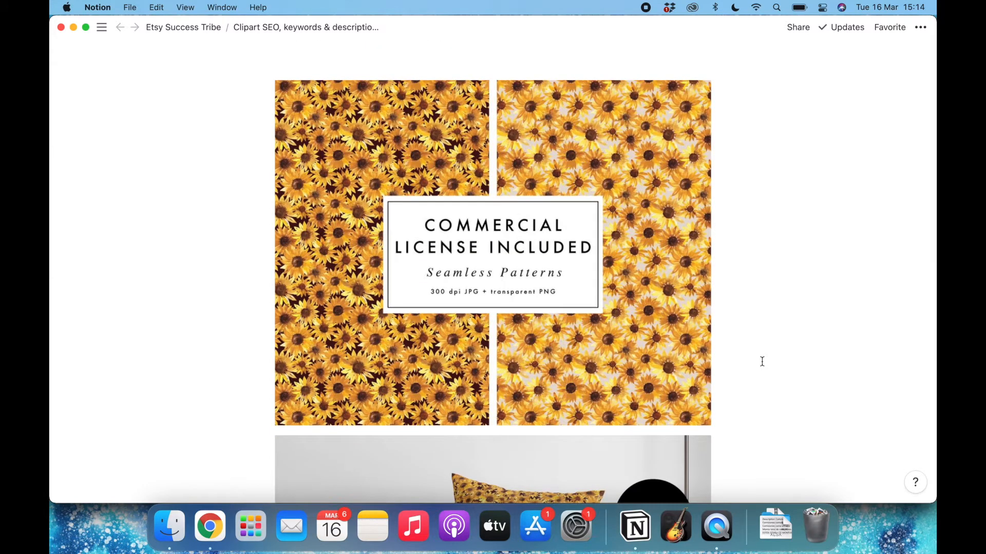
scroll("down", 3)
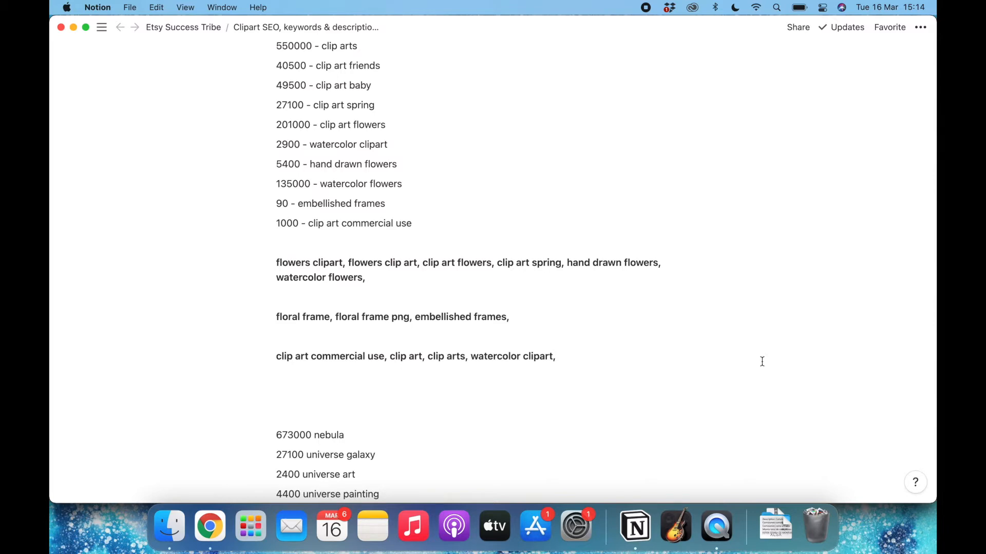
scroll("up", 3)
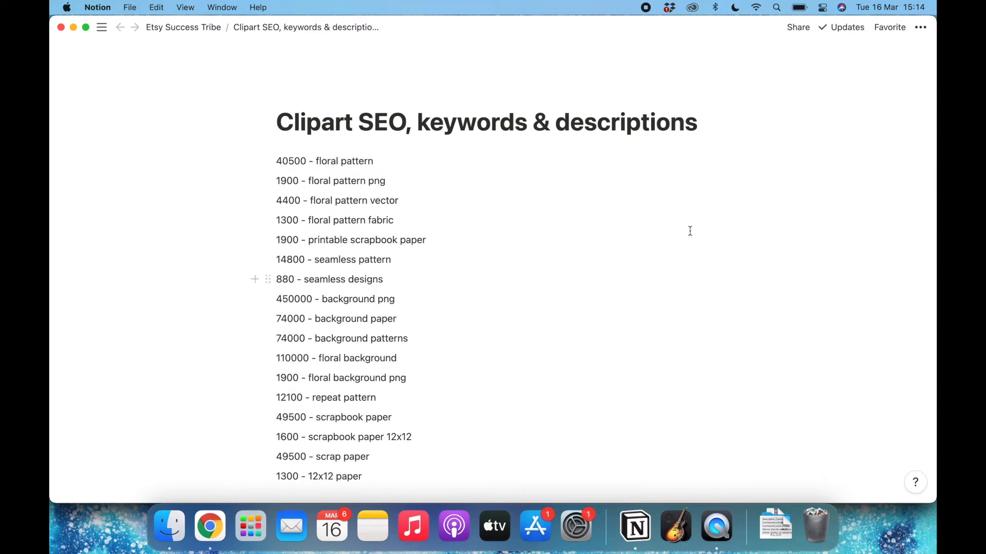
scroll("down", 3)
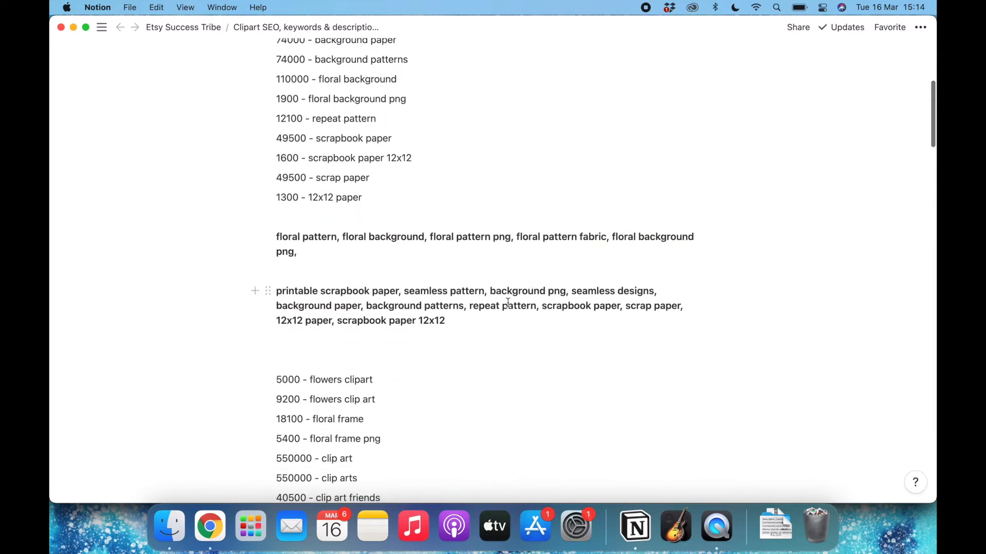
left_click_drag(276, 291, 445, 320)
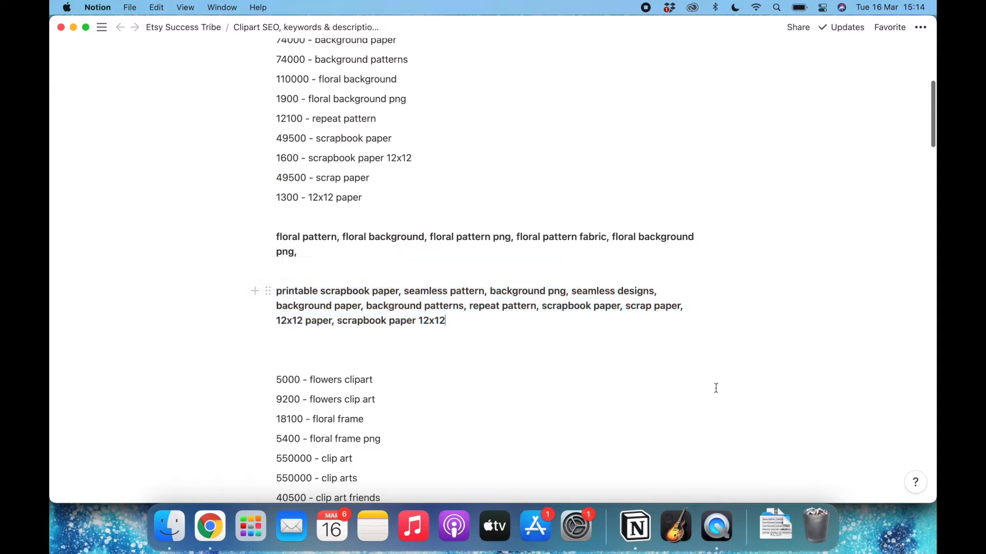
scroll("down", 3)
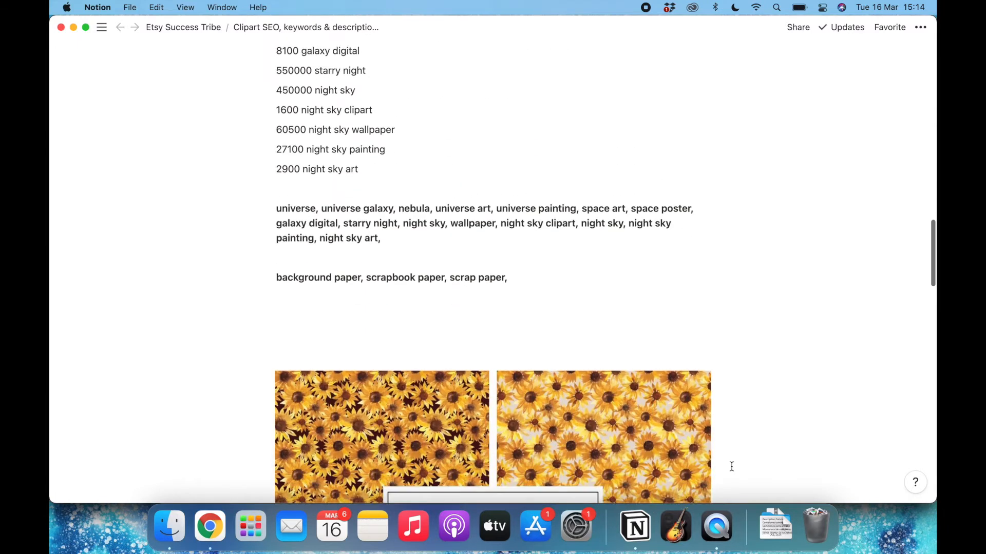
scroll("down", 3)
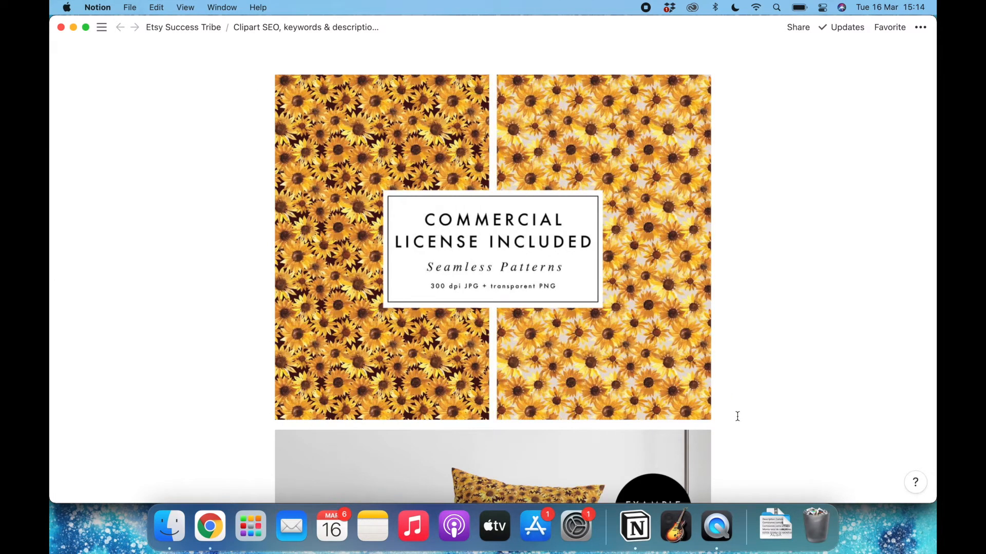
mouse_move(779, 393)
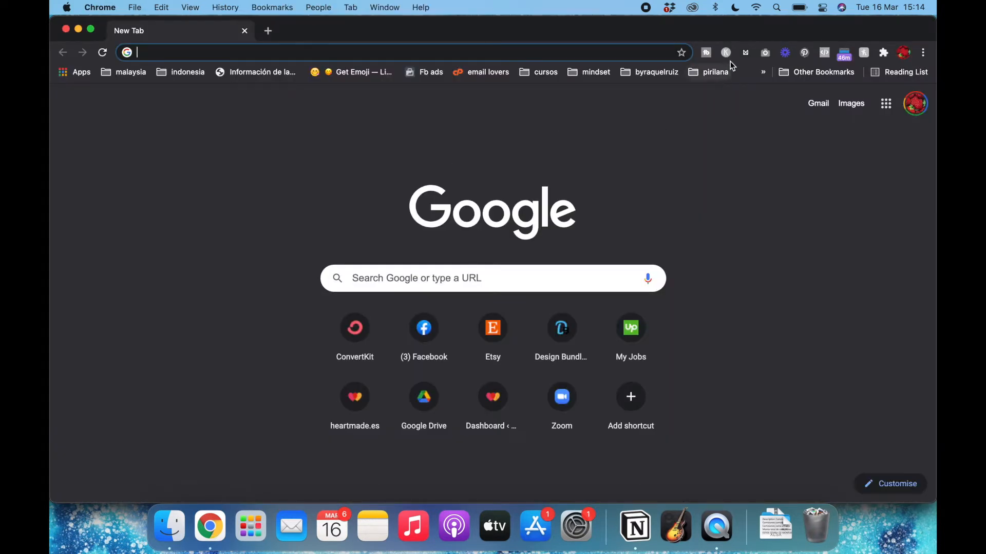
Step: Switch on the Keywords Everywhere extension and load etsy.com in the new tab
left_click(725, 53)
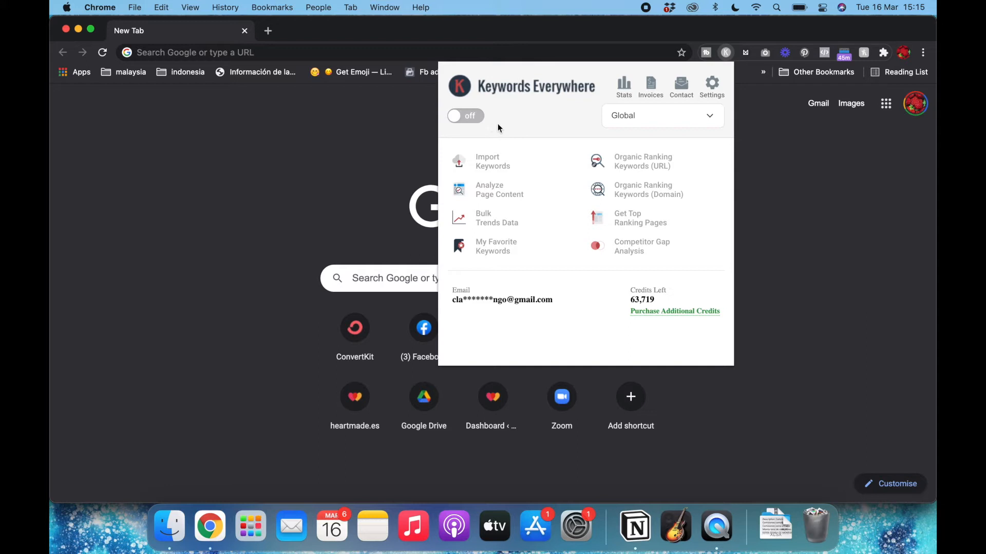
left_click(465, 115)
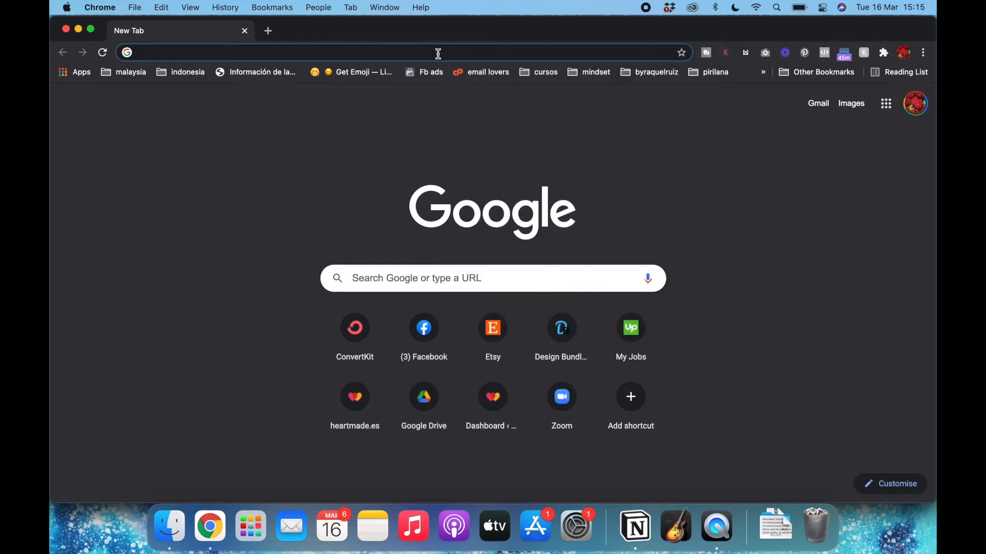
type("etsy.com")
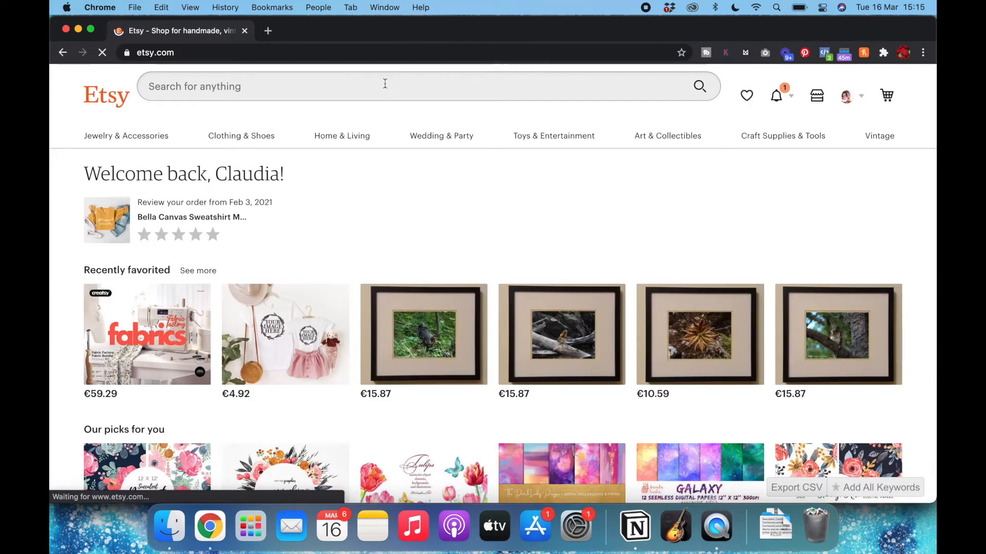
Step: Enter 'watercolour sunflower' in Etsy's search bar, correcting the words, to view suggestions
left_click(378, 86)
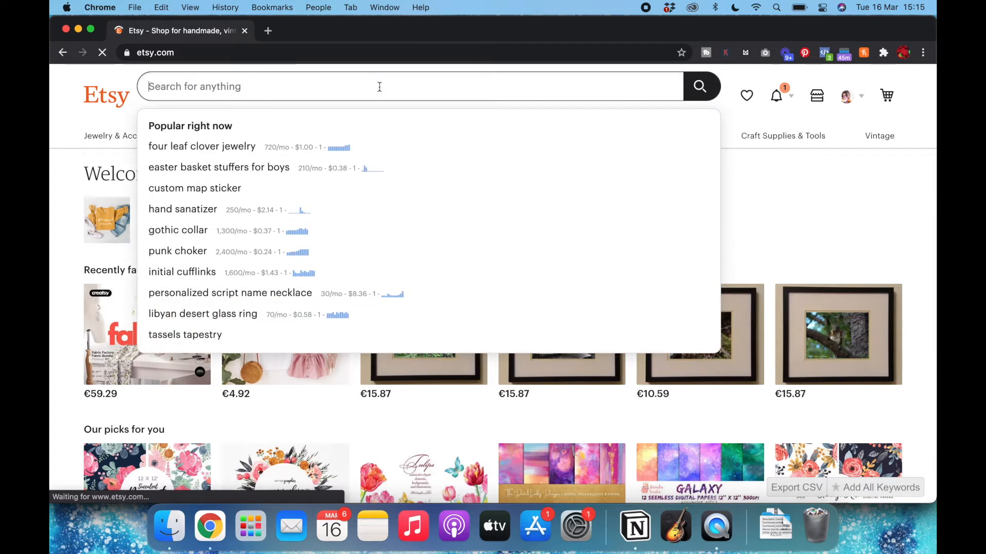
mouse_move(340, 90)
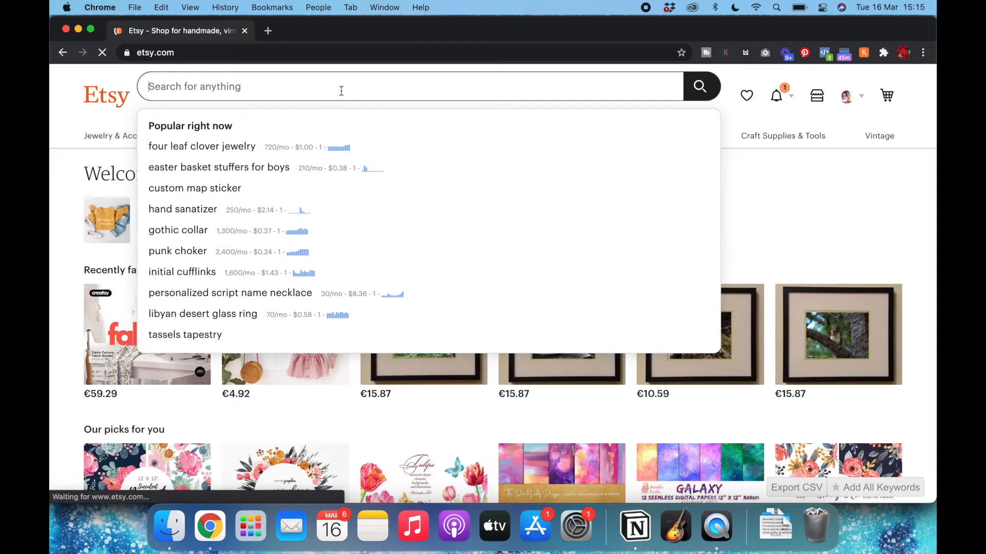
mouse_move(303, 146)
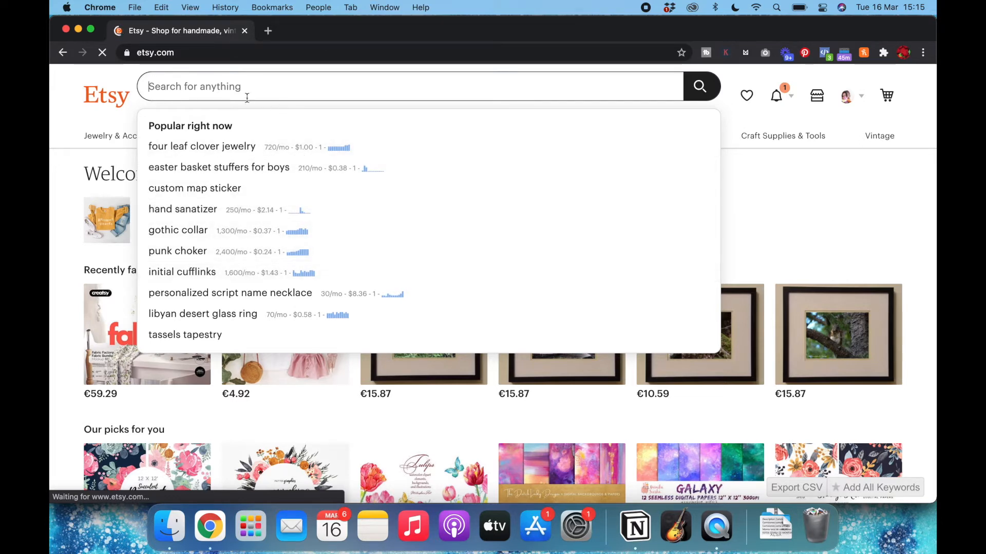
type("watercolor sunflower")
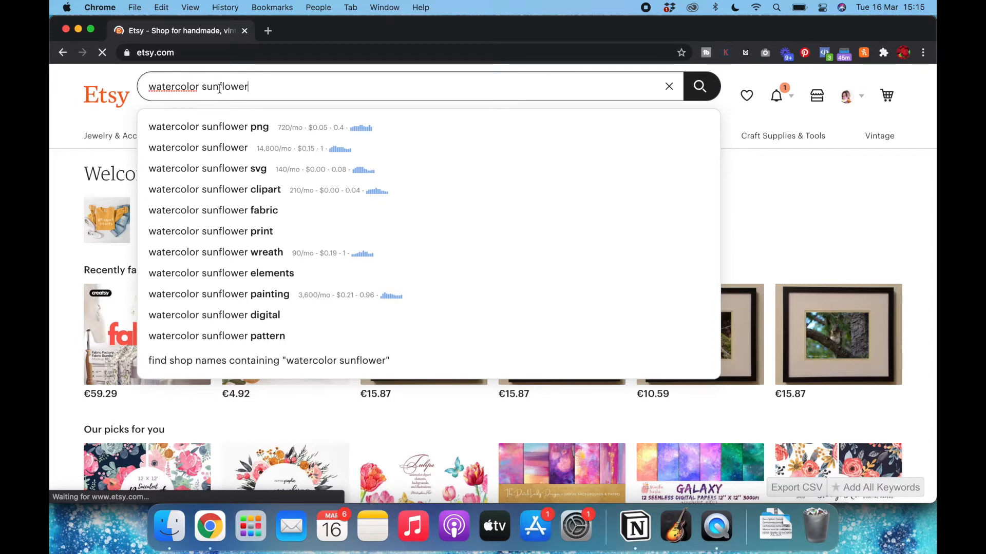
mouse_move(289, 89)
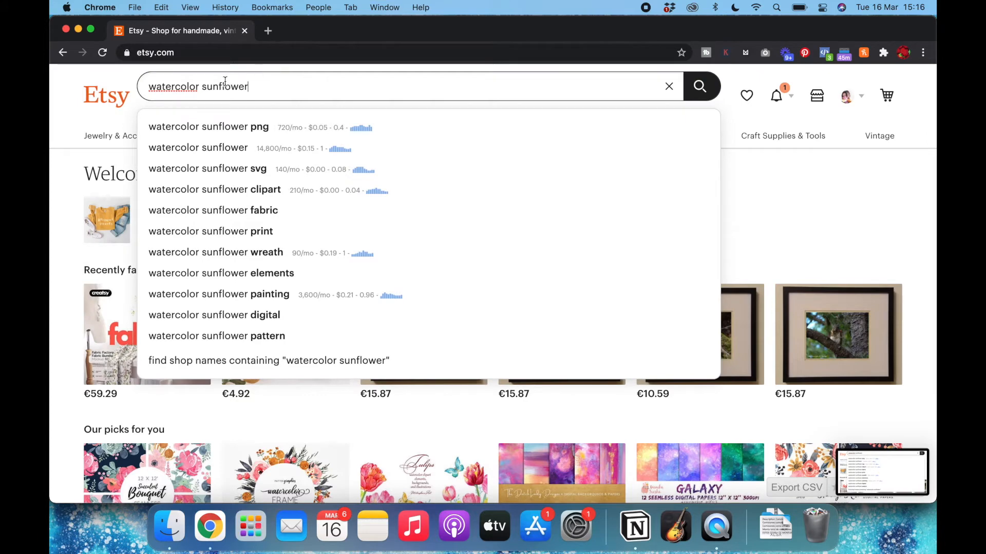
double_click(174, 86)
type("u")
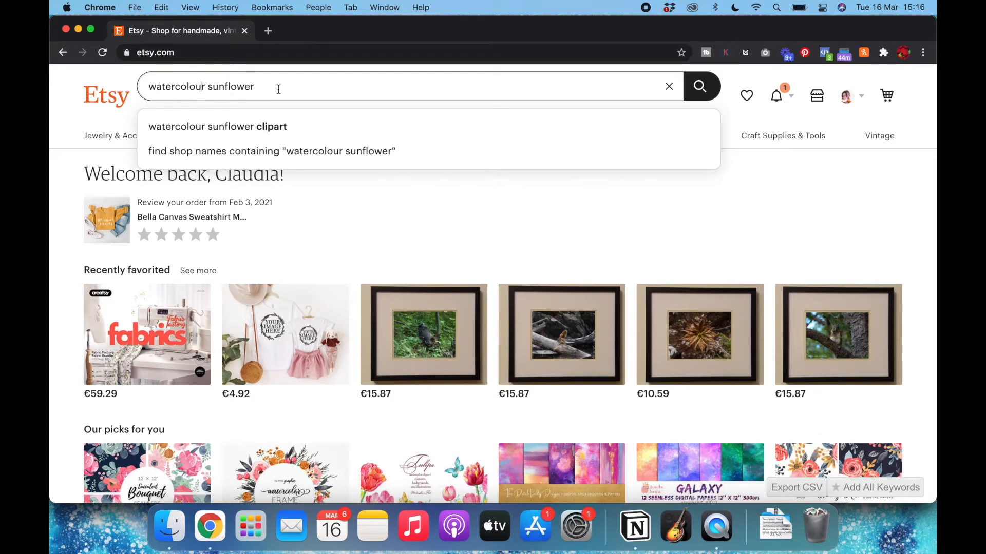
double_click(232, 86)
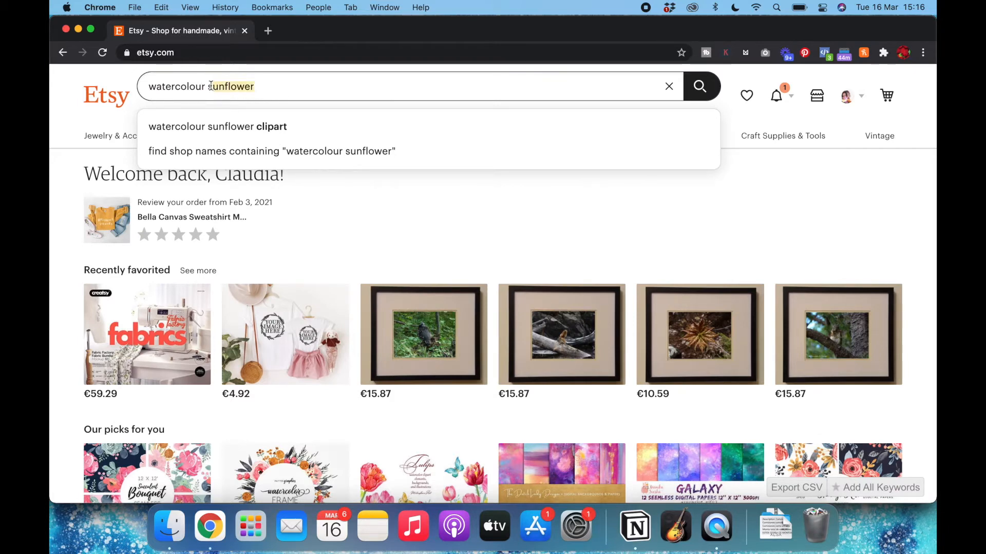
Step: Search Etsy for sunflower clip art, pattern, seamless and digital, reading suggestion volumes
type("sunflower cli")
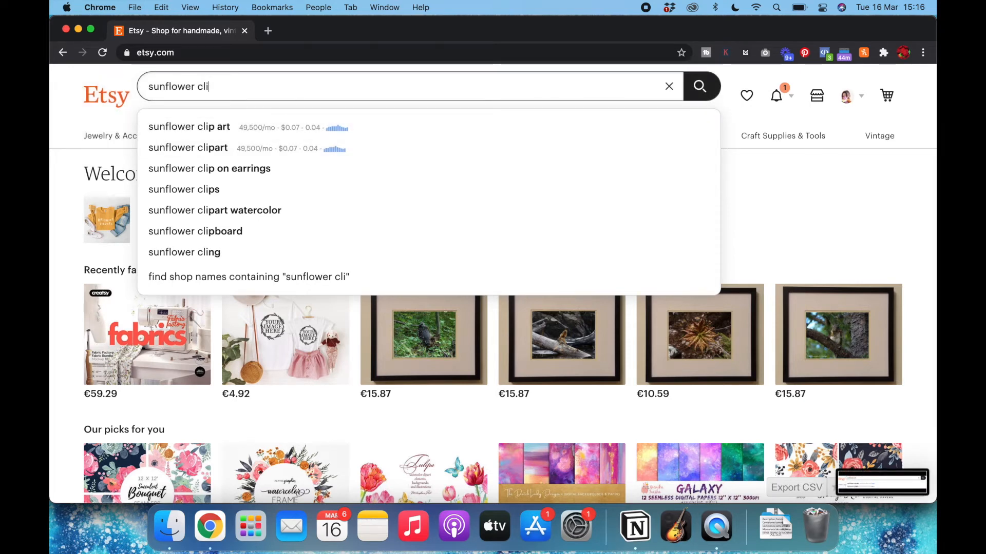
type("sunflower pattern")
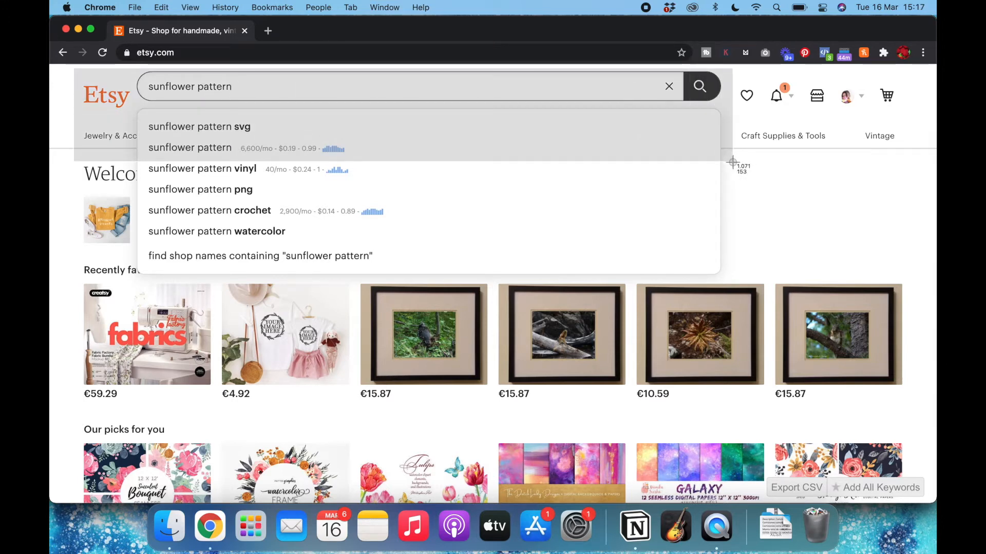
mouse_move(733, 165)
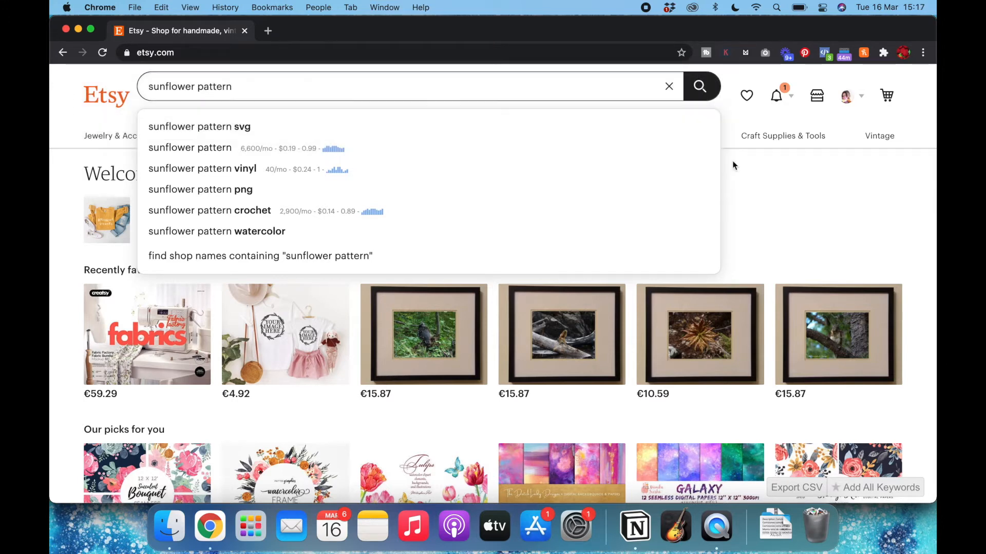
mouse_move(241, 170)
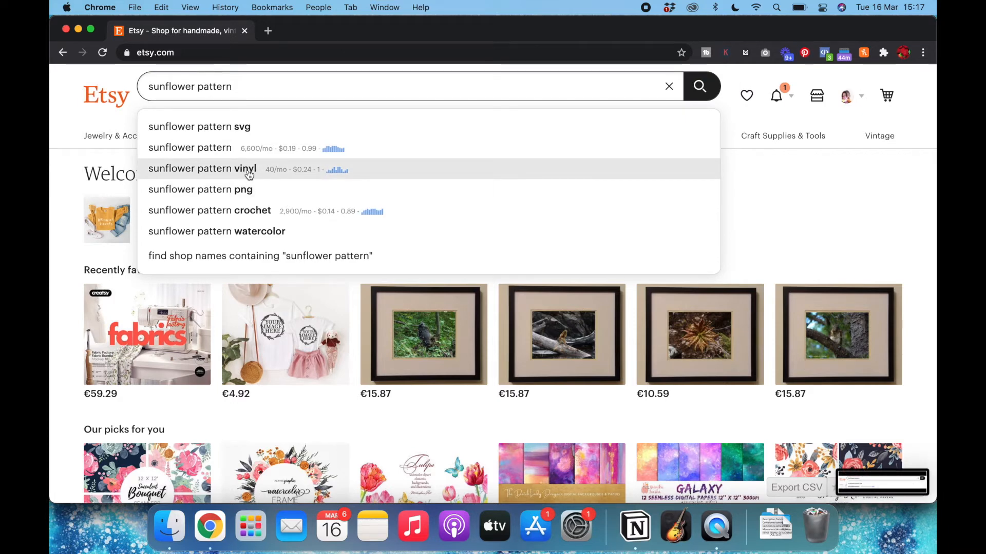
mouse_move(290, 194)
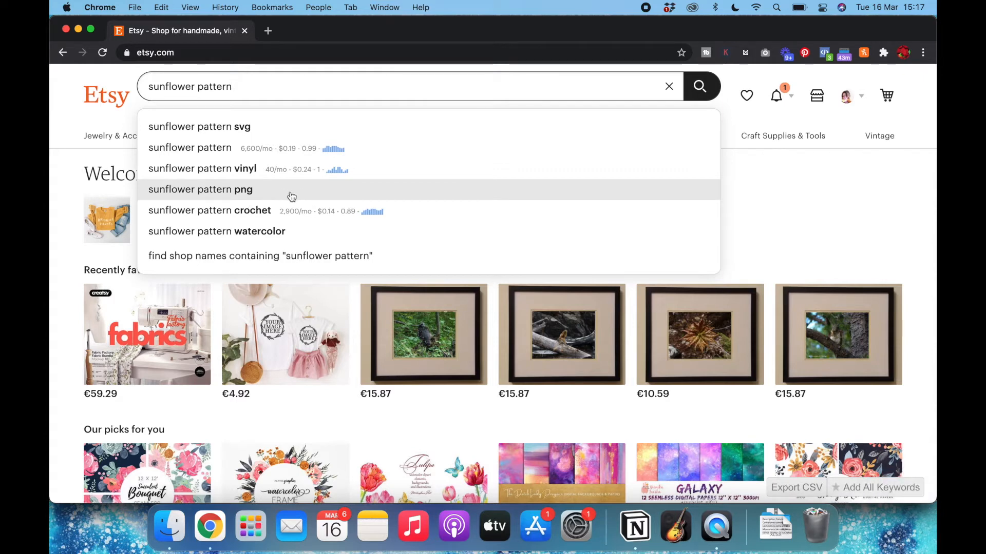
mouse_move(257, 216)
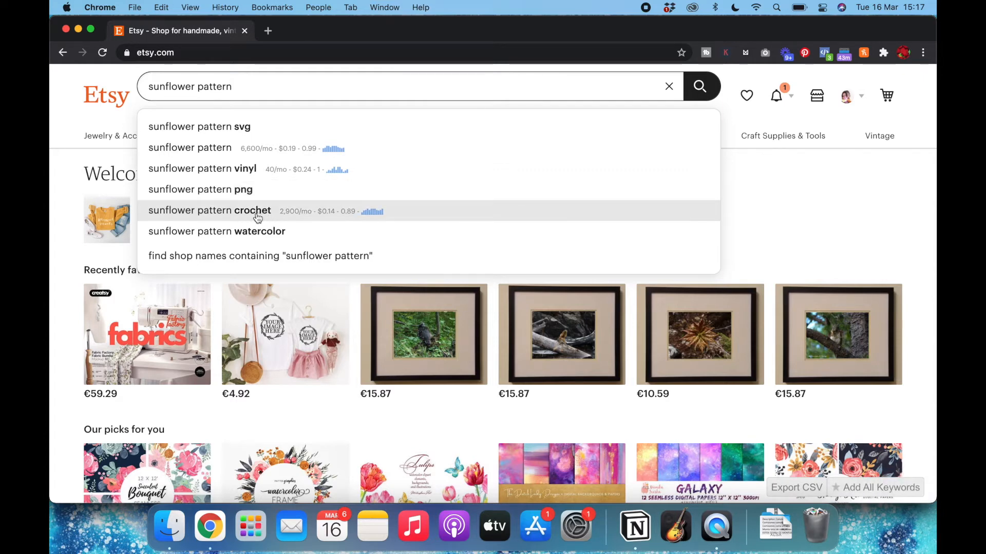
mouse_move(303, 234)
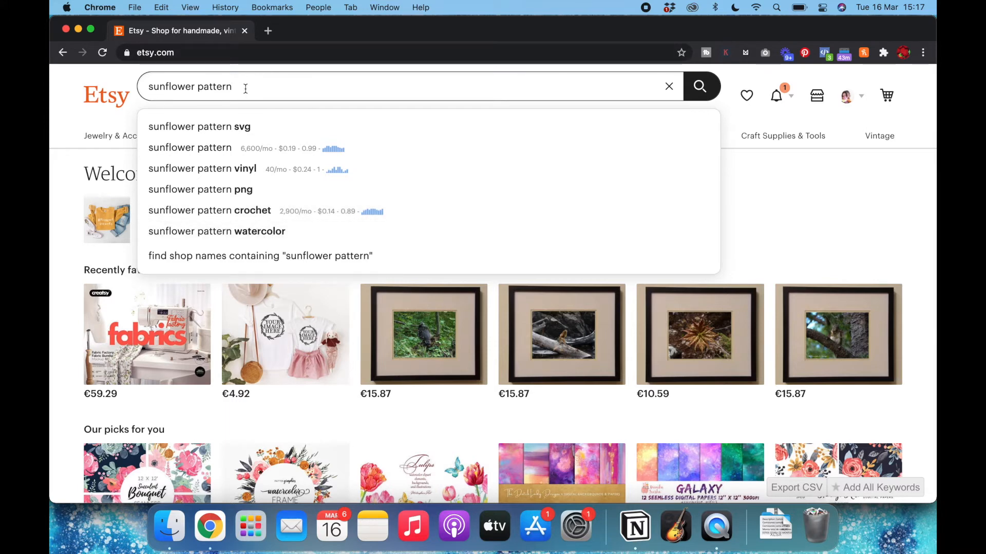
key("Backspace")
type("seamles")
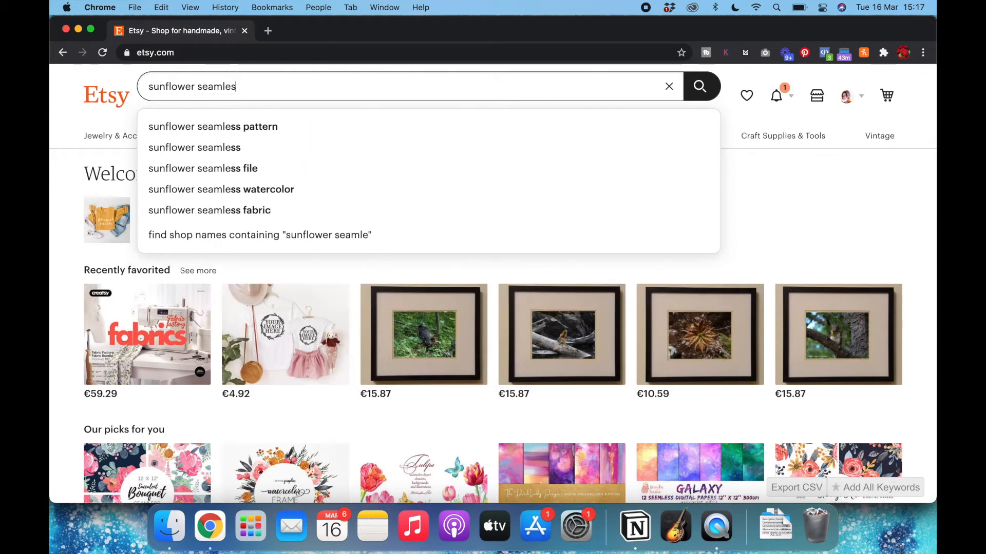
key("Backspace")
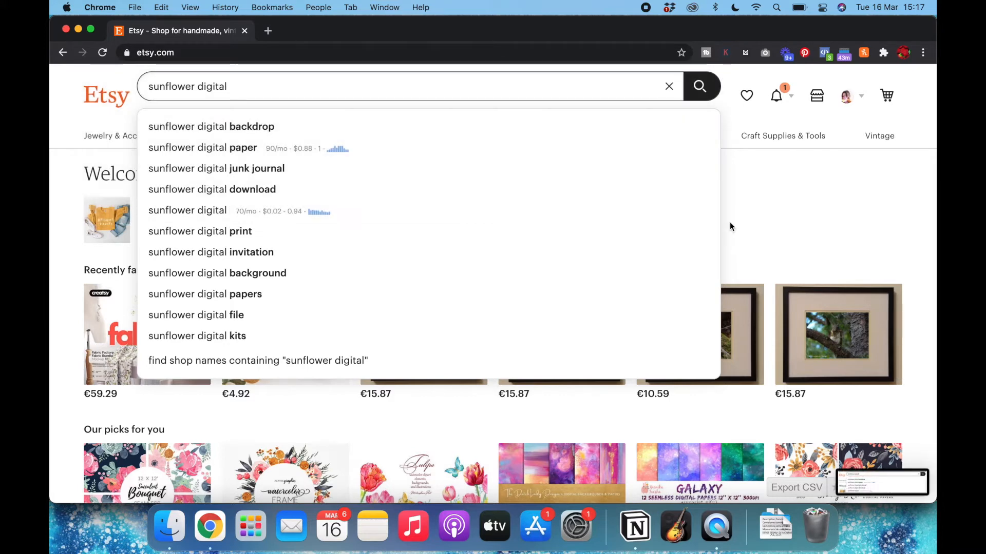
mouse_move(72, 33)
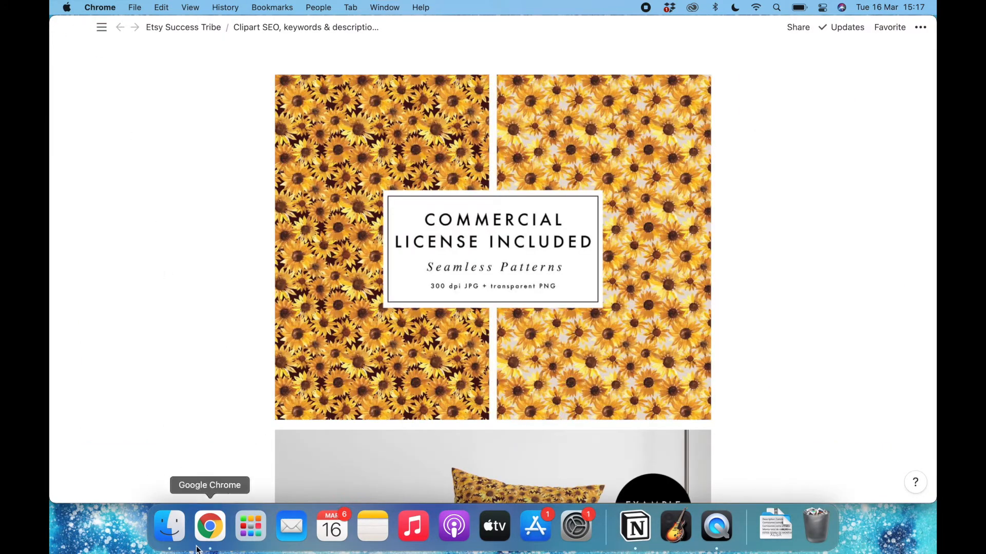
Step: Drag the newest Etsy search screenshots from Finder Recents onto the Notion page below the images
left_click(169, 526)
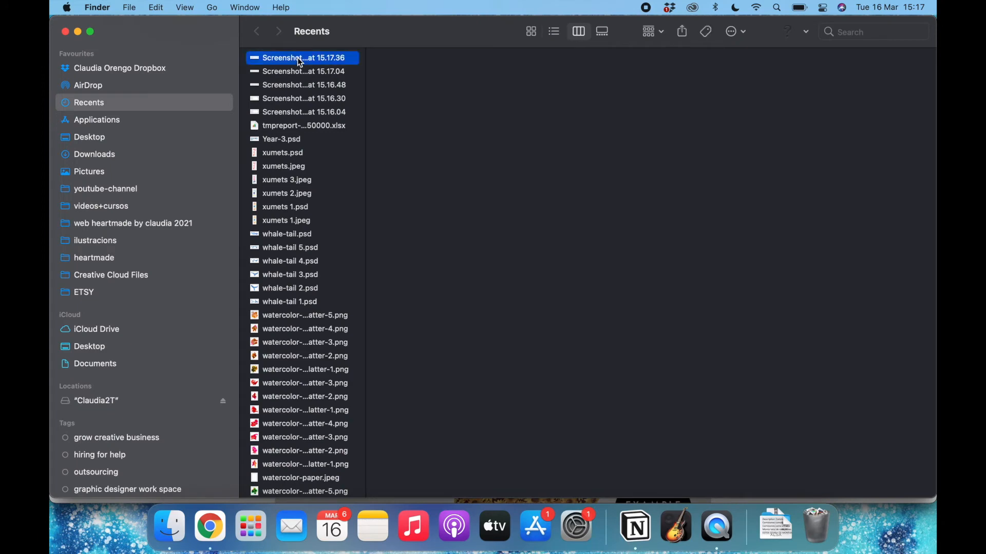
left_click(304, 111)
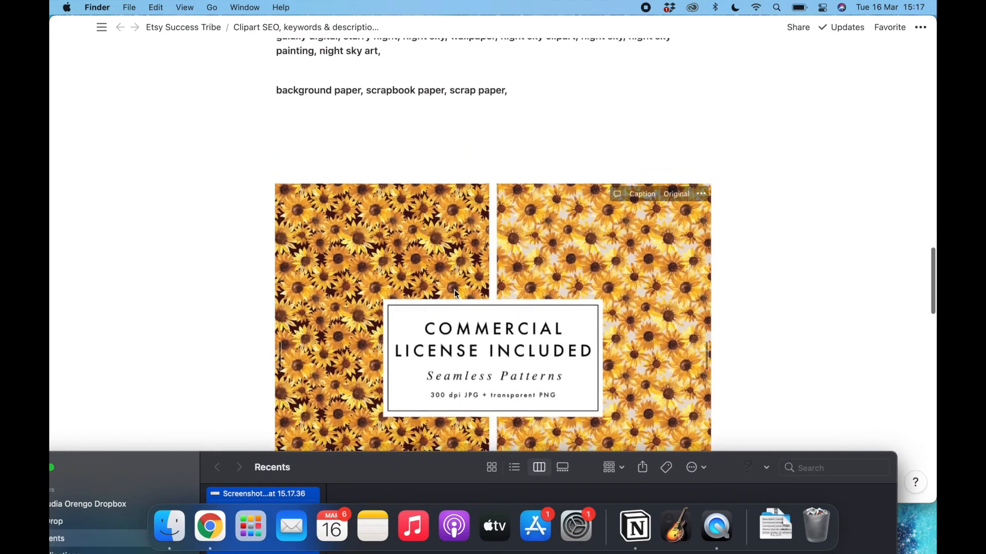
scroll("down", 3)
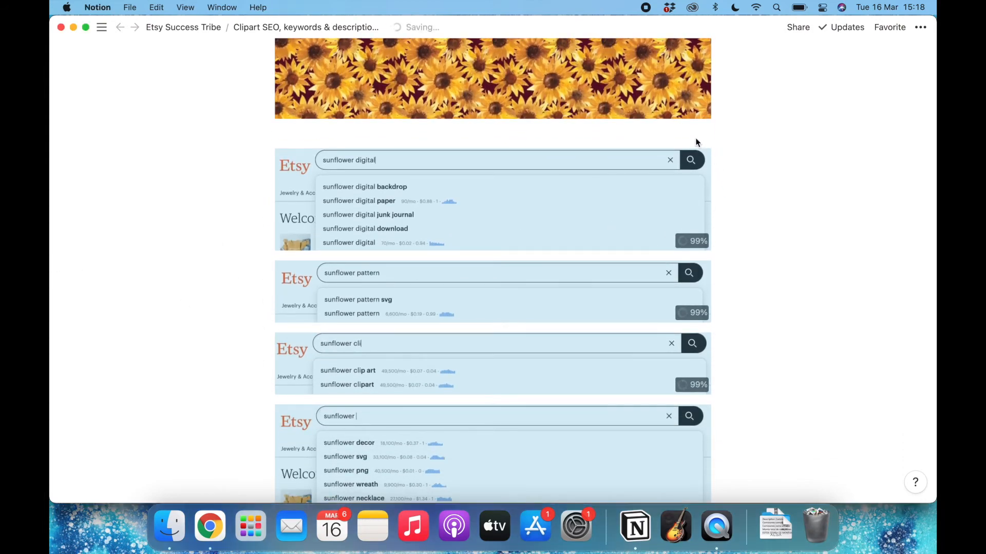
scroll("down", 3)
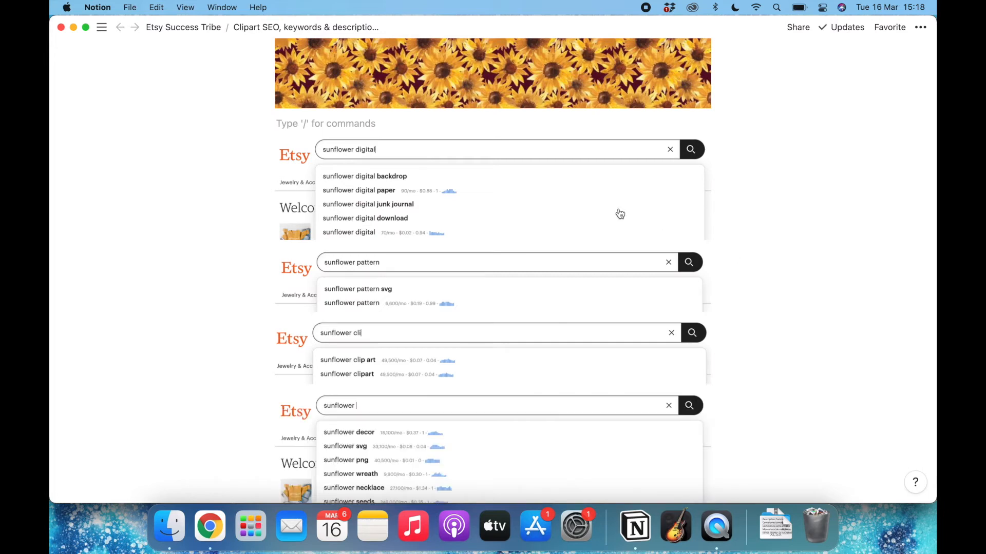
mouse_move(359, 124)
type("90")
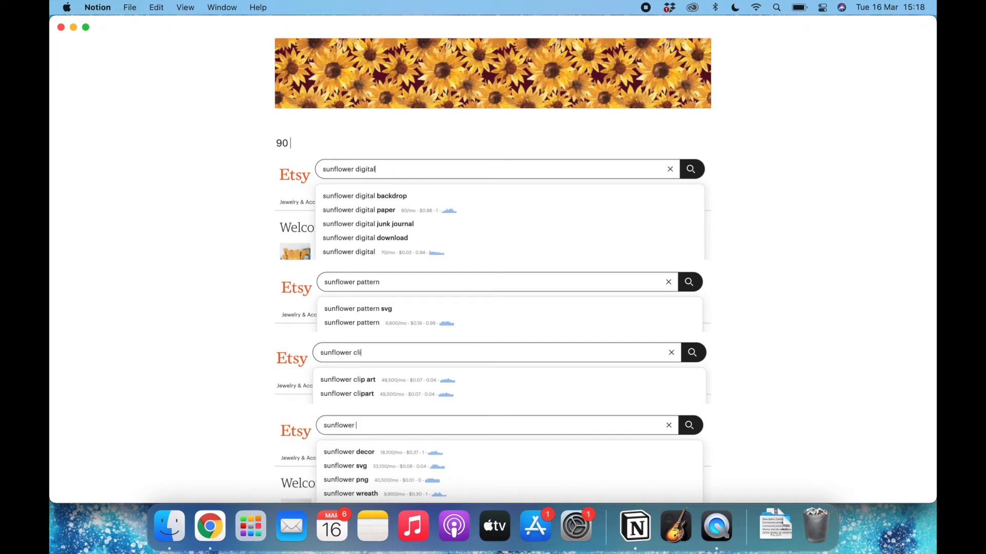
Step: Type volume–keyword lines, e.g. 9500 sunflower, 720 watercolor sunflower png, 210 watercolor sunflower clipart
type("-")
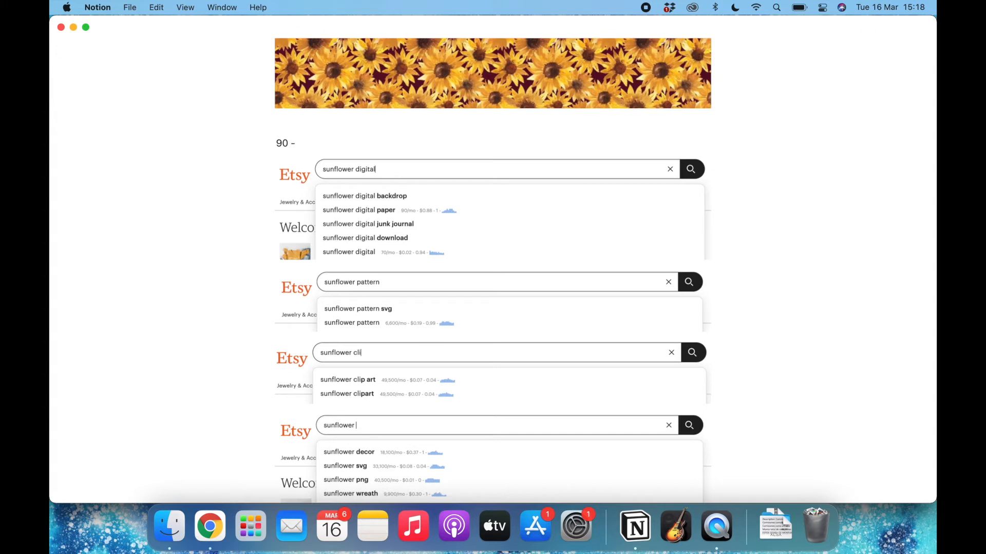
type("s")
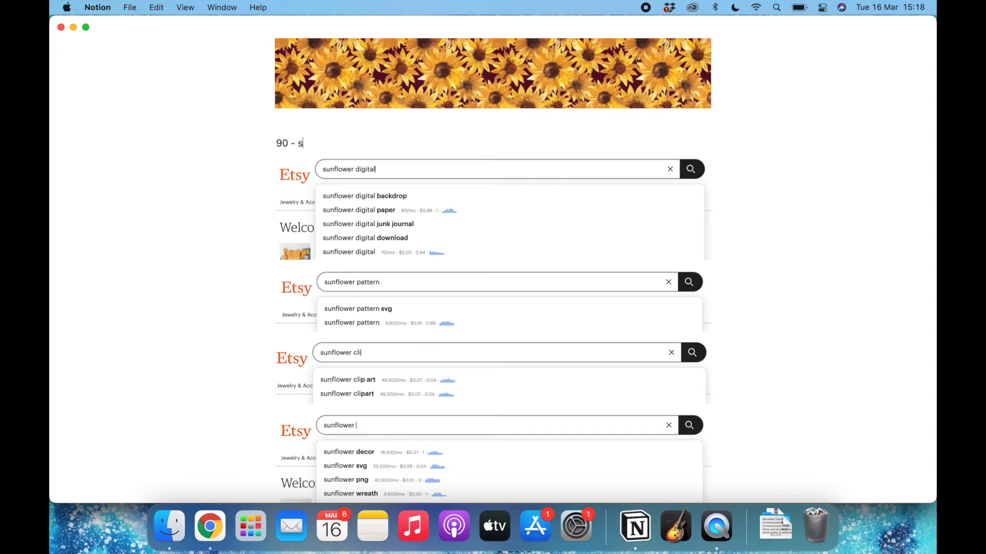
type("unflower digital paper")
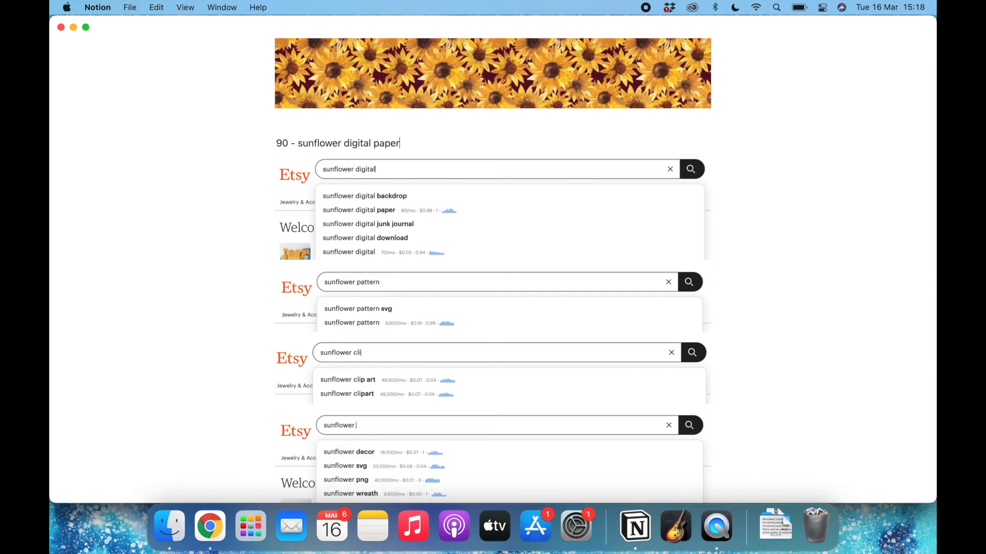
mouse_move(266, 201)
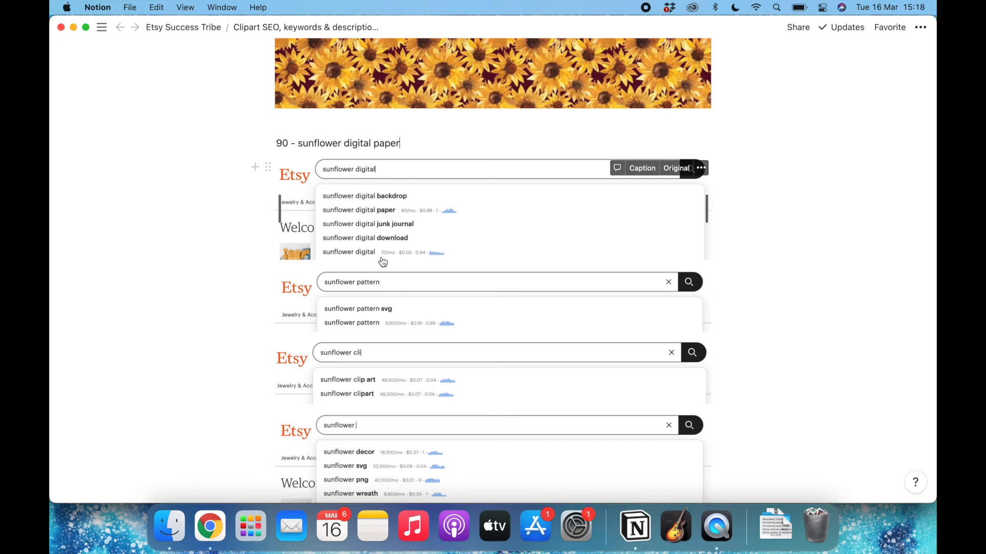
mouse_move(387, 188)
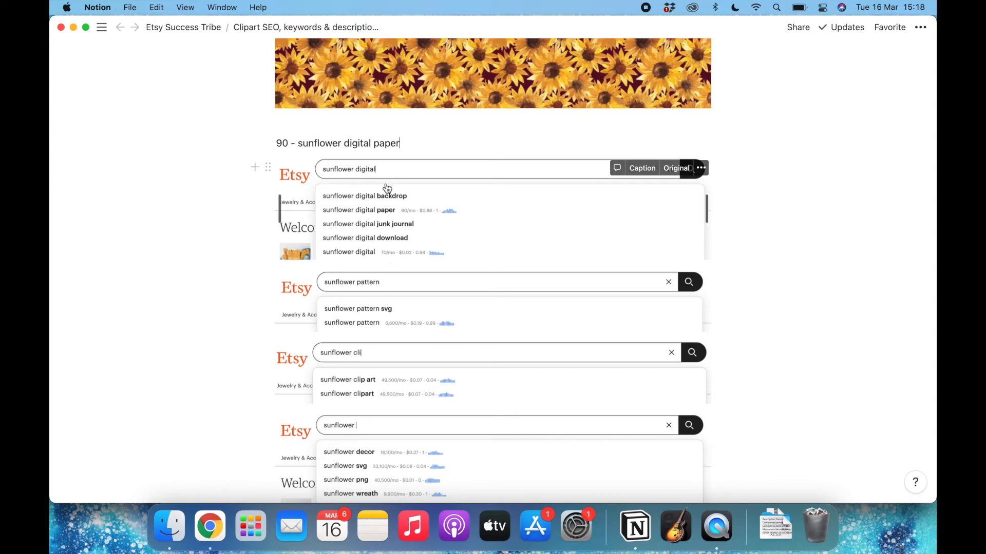
mouse_move(629, 236)
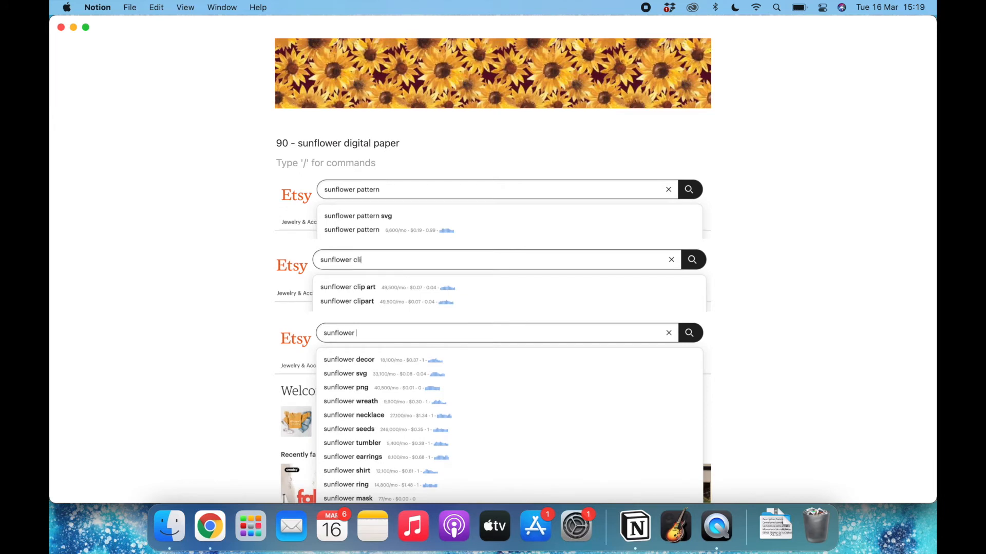
type("6600 - sunflower pattern")
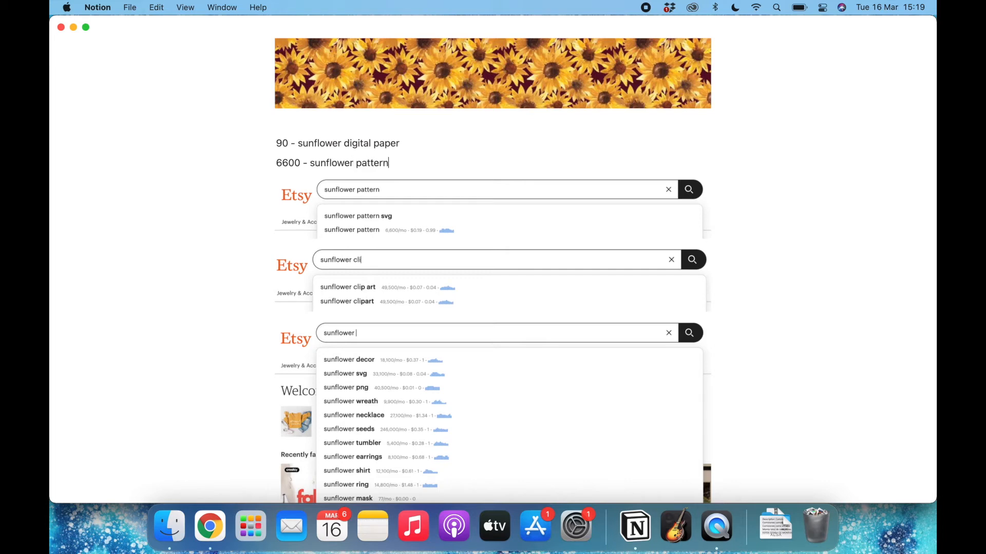
scroll("down", 3)
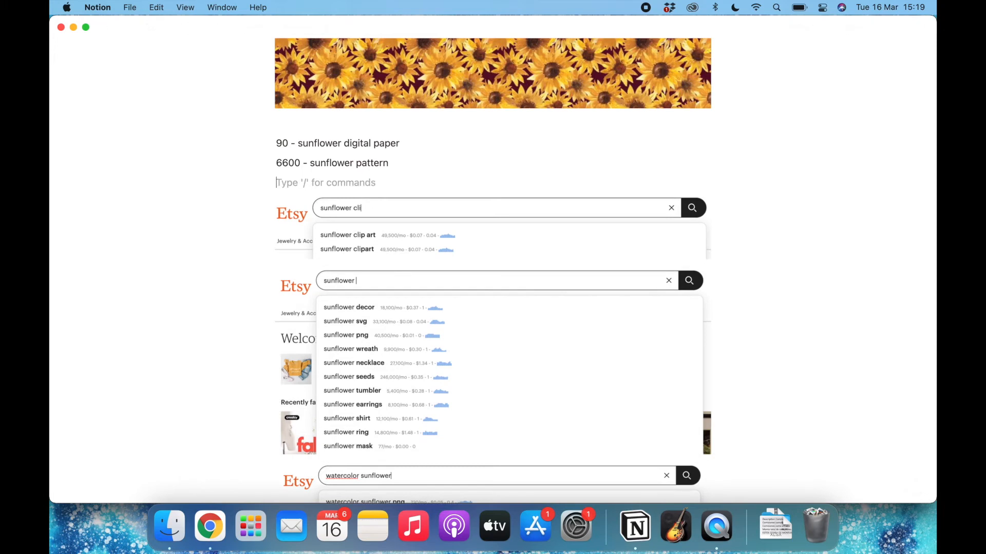
type("4")
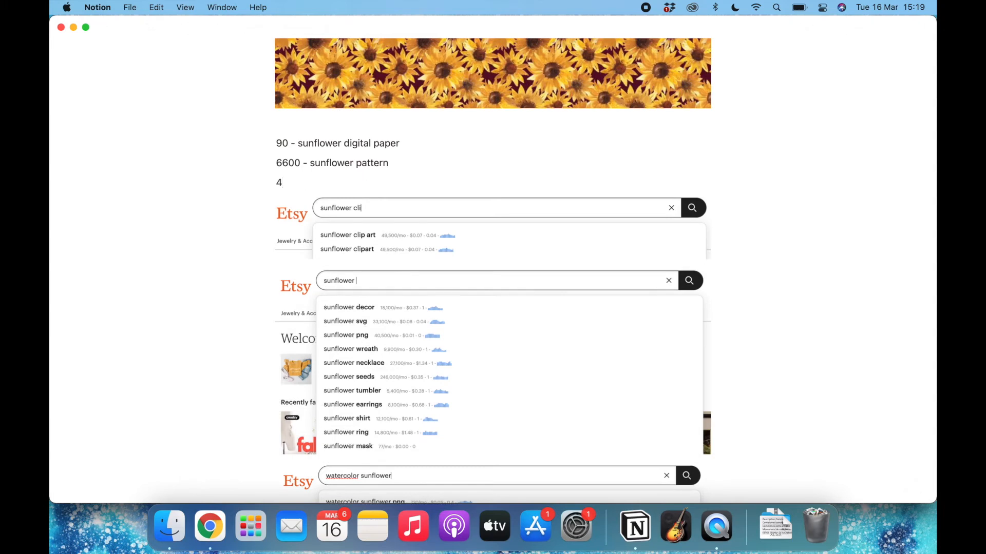
type("9500")
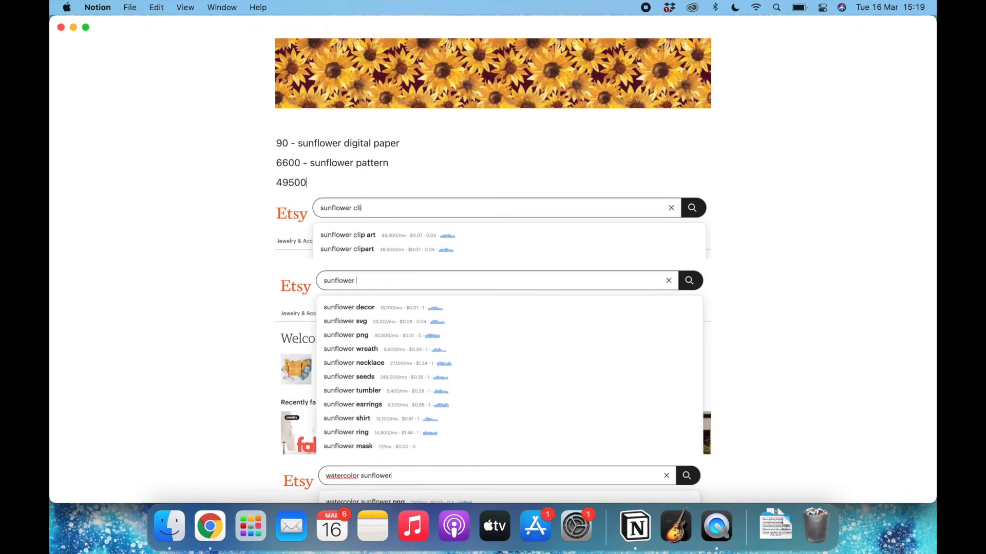
type("sunflower")
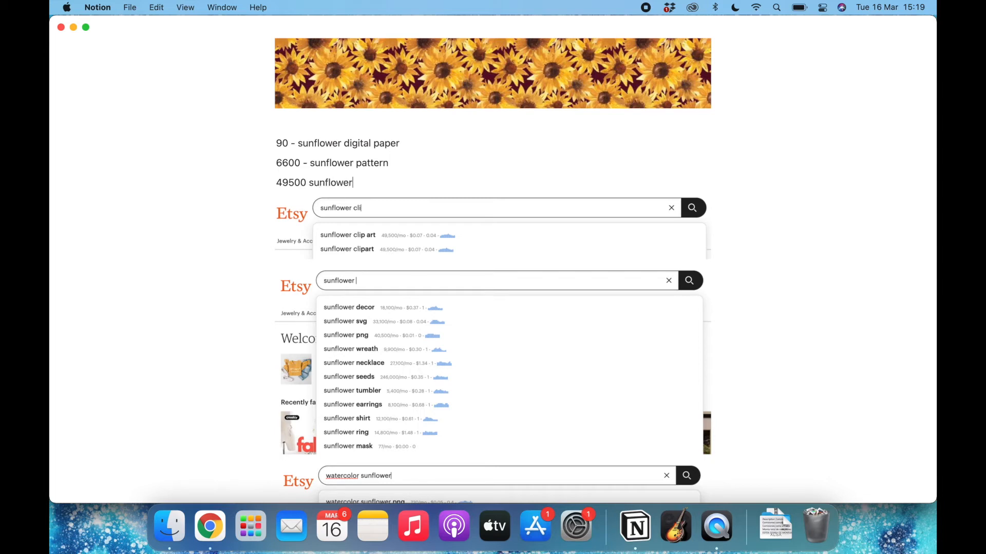
type("clip art")
type("40500 - sunflower png")
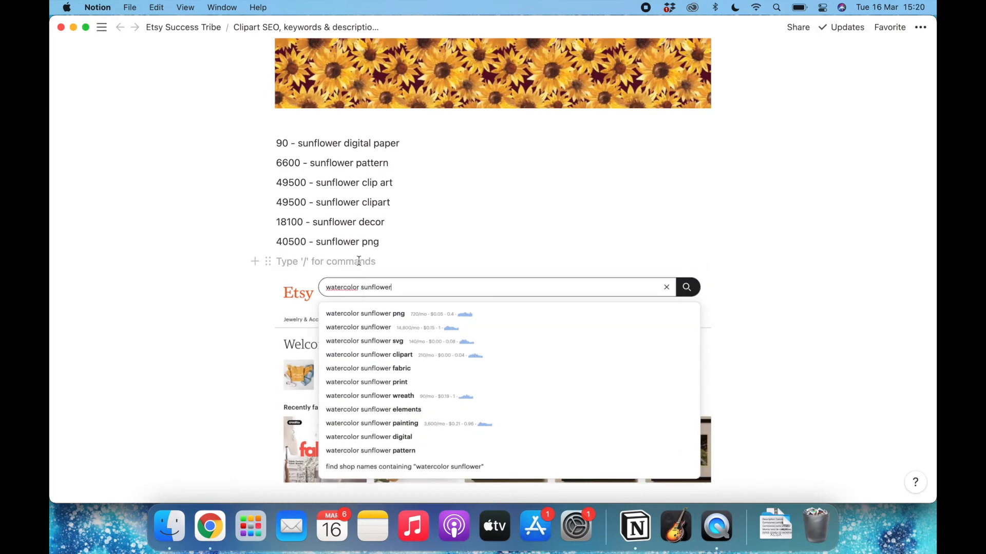
type("720 - watercolor sunflower png")
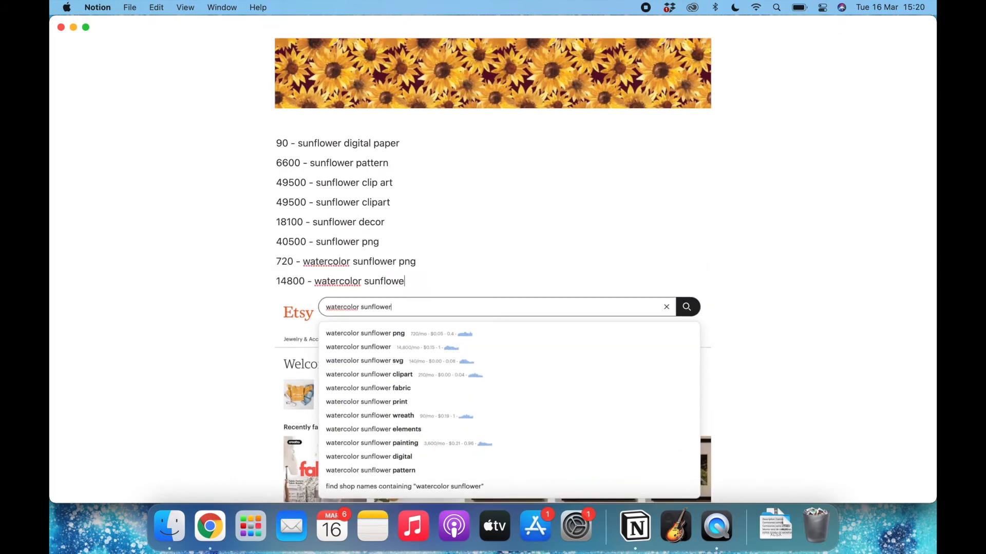
type("210 - watercolor sunflower clipart")
type("3600 - watercolor sunflower painting")
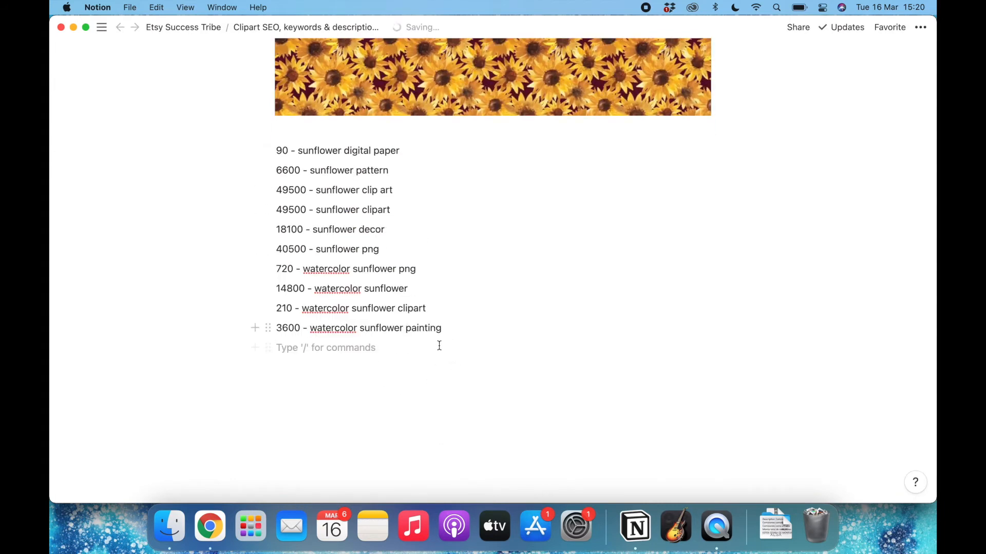
Step: Paste a second copy of the ten keyword lines below the original list
key("enter")
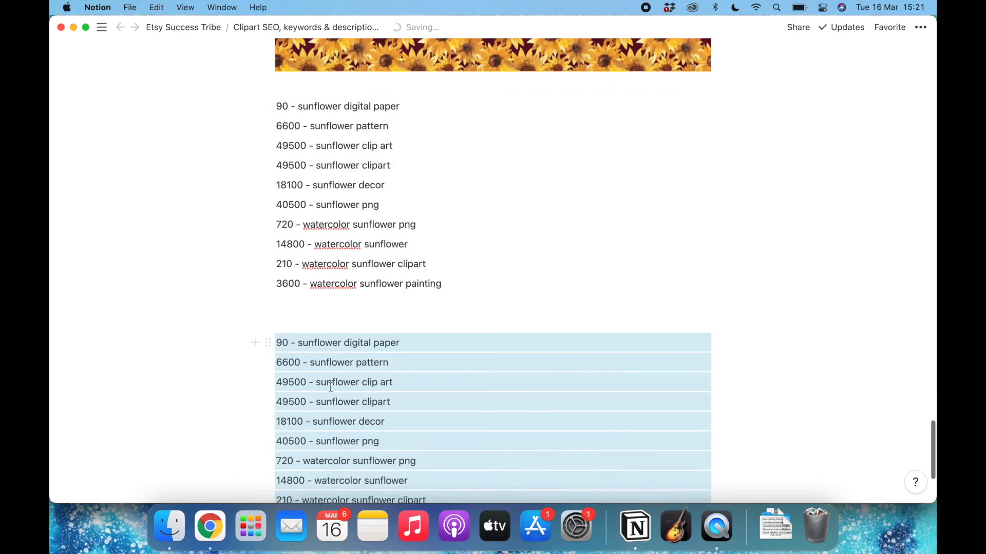
scroll("down", 3)
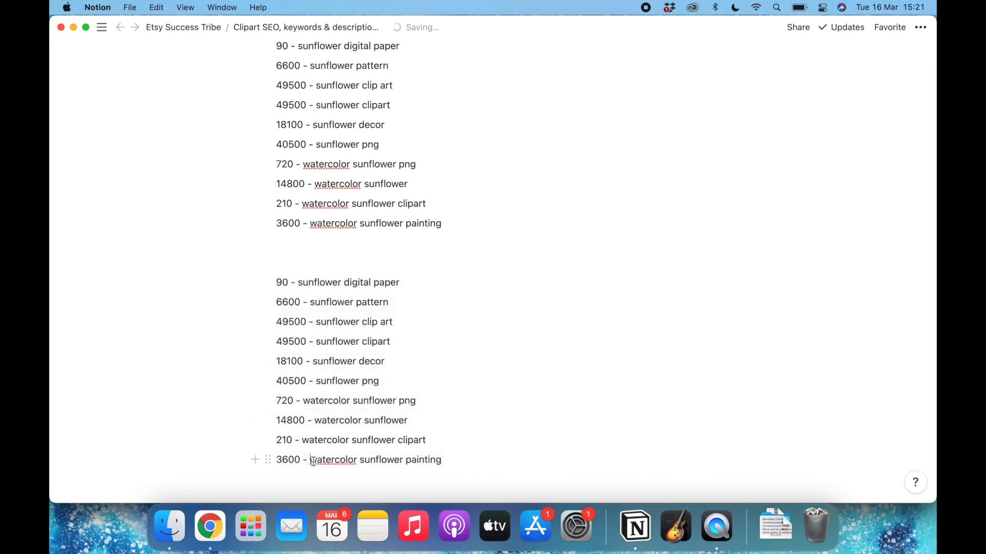
mouse_move(362, 292)
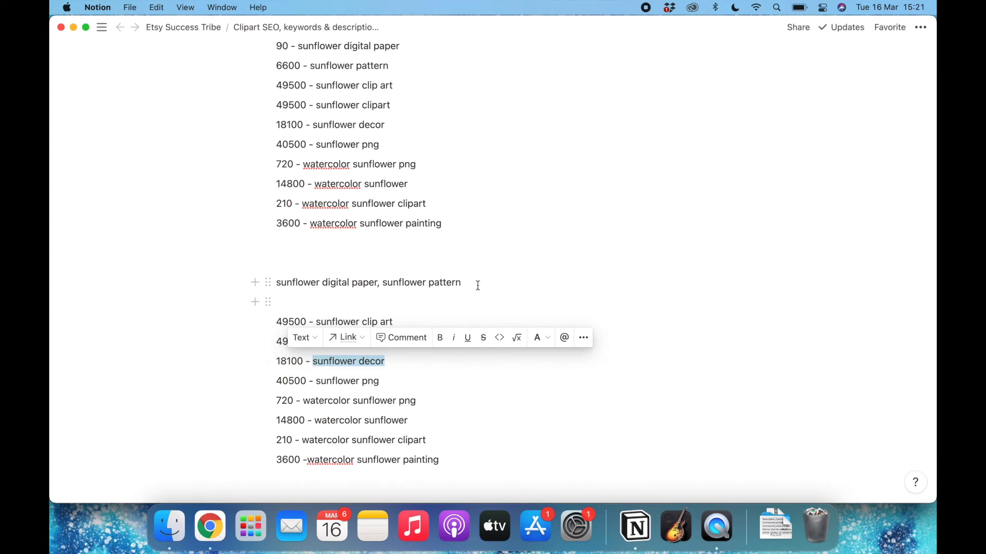
Step: Join the first copied keywords into a comma-separated line, adding sunflower decor
type(", sunflower decor,")
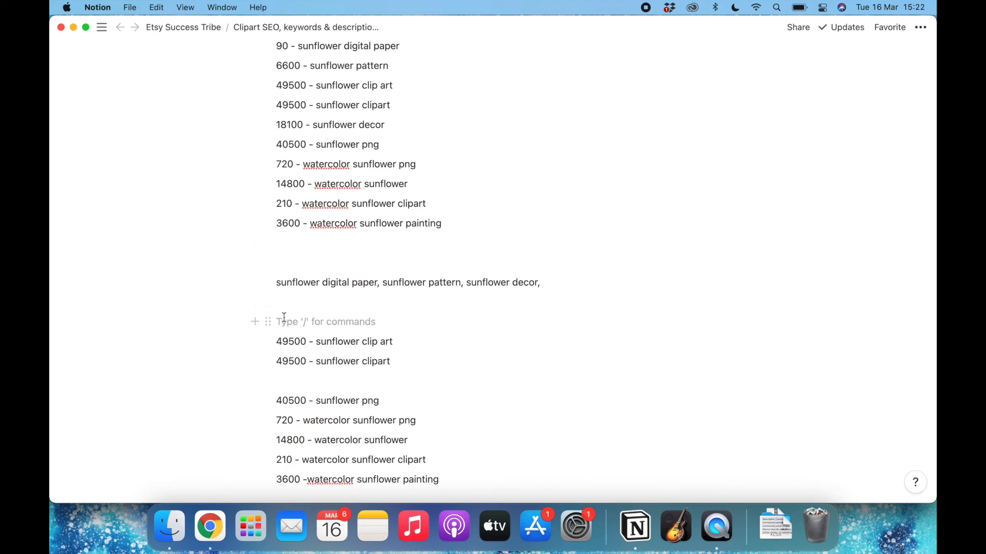
type("sunf")
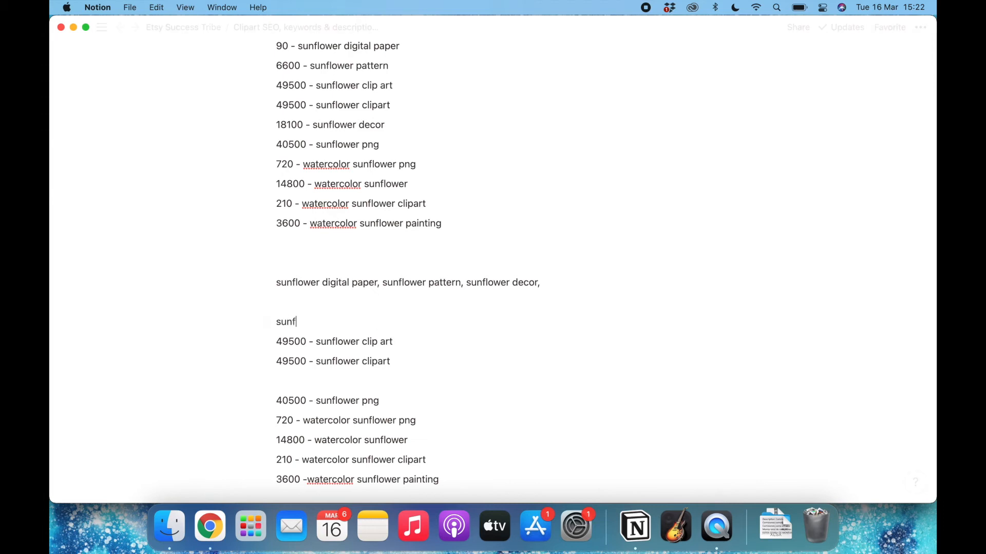
type("lo")
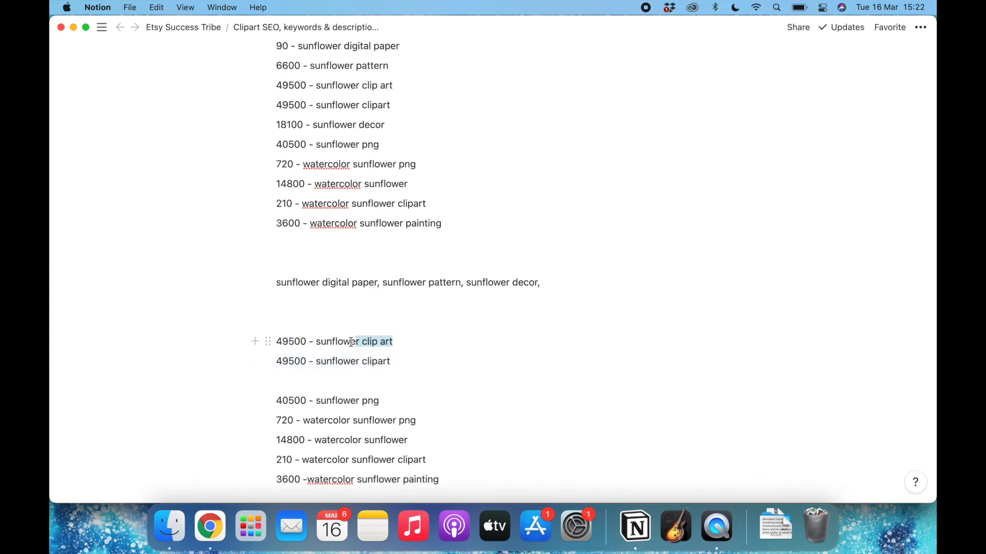
Step: Fold the clip art, watercolor sunflower png and clipart lines into the comma-separated text
double_click(372, 341)
type(", sunflower clipart,")
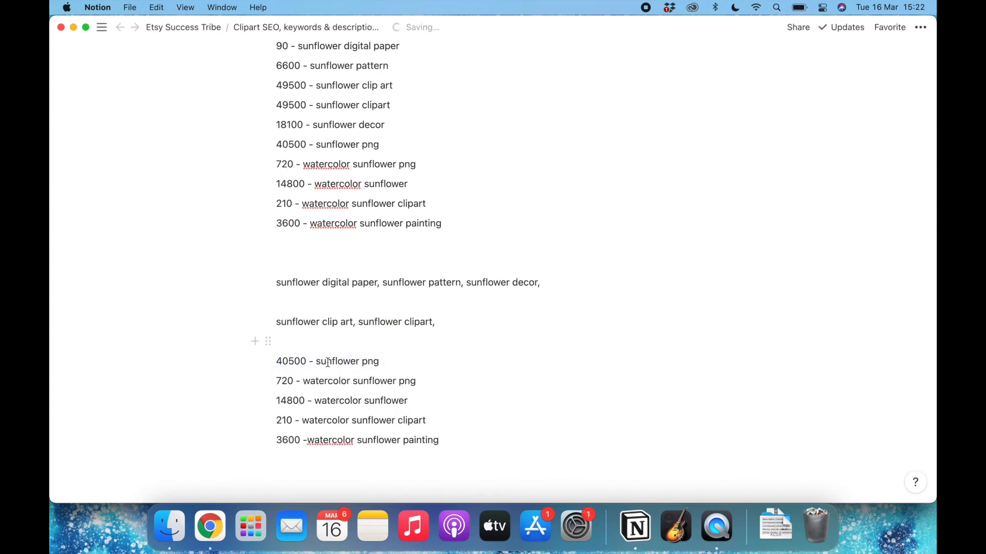
left_click(316, 361)
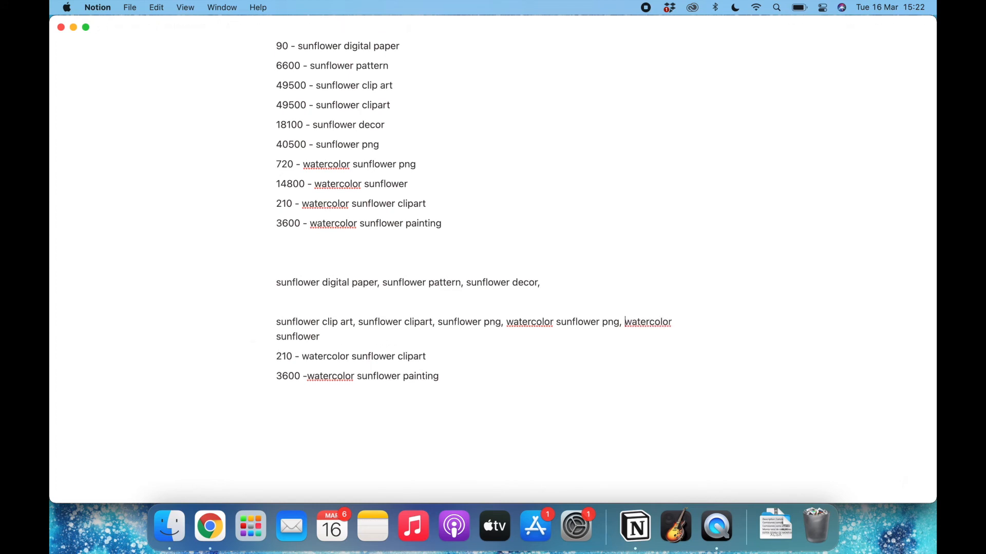
type(",")
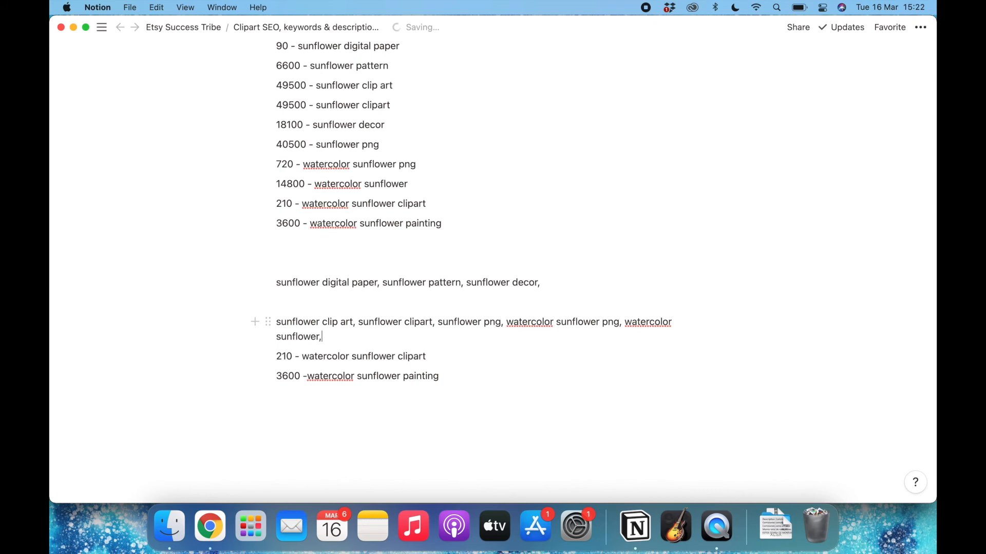
double_click(588, 322)
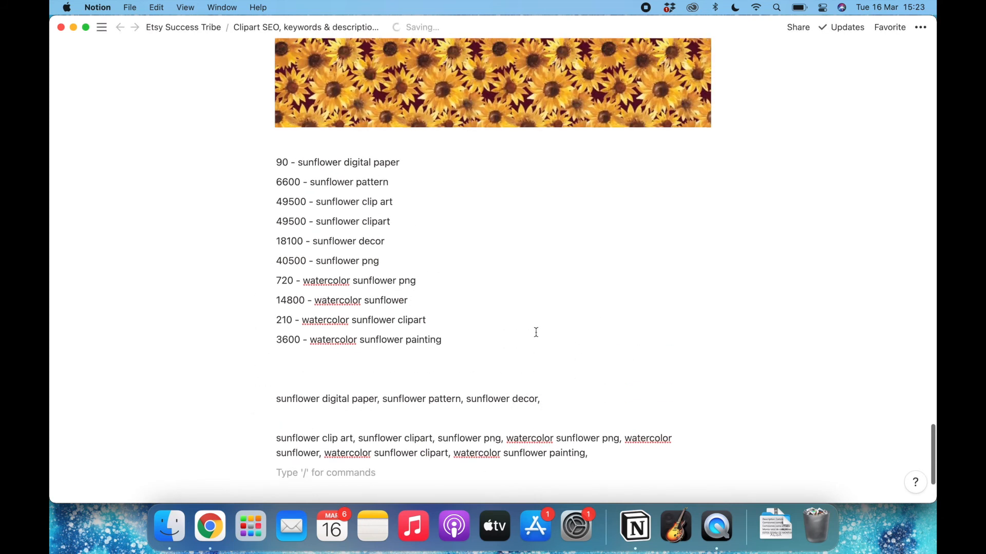
scroll("down", 3)
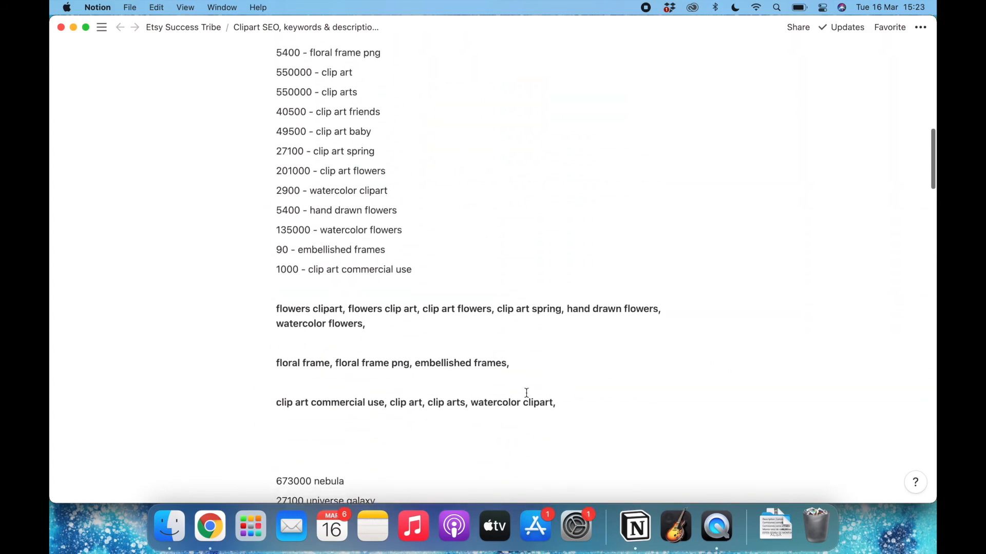
scroll("down", 3)
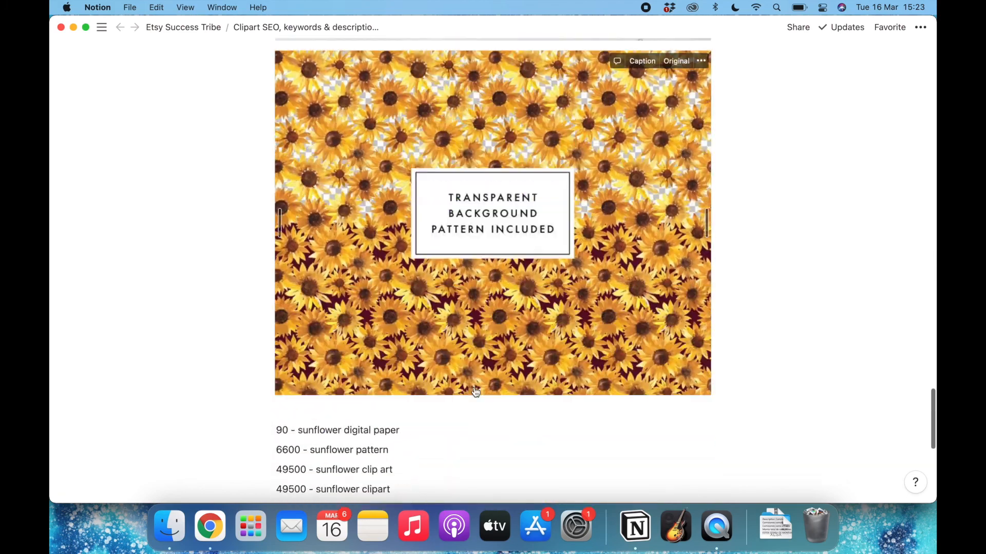
scroll("down", 3)
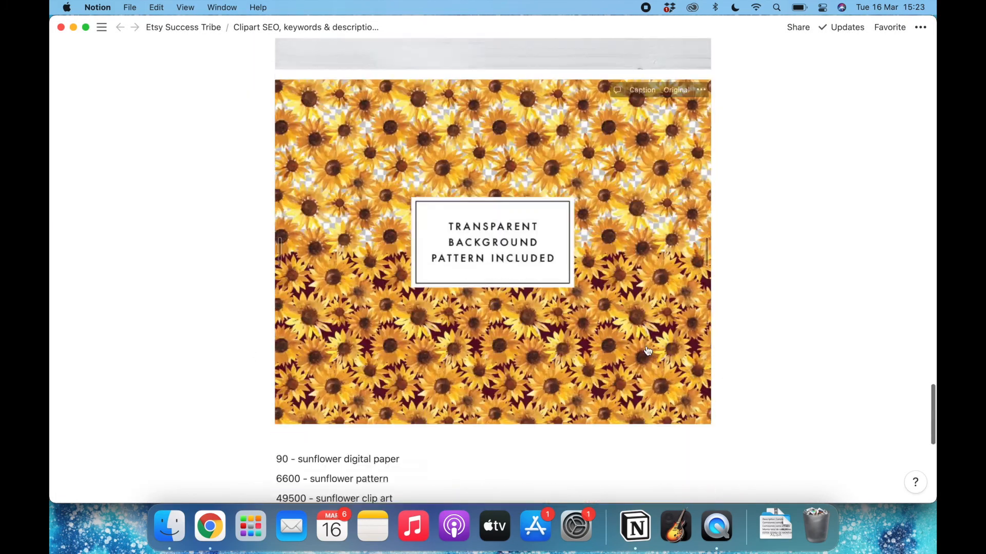
scroll("down", 3)
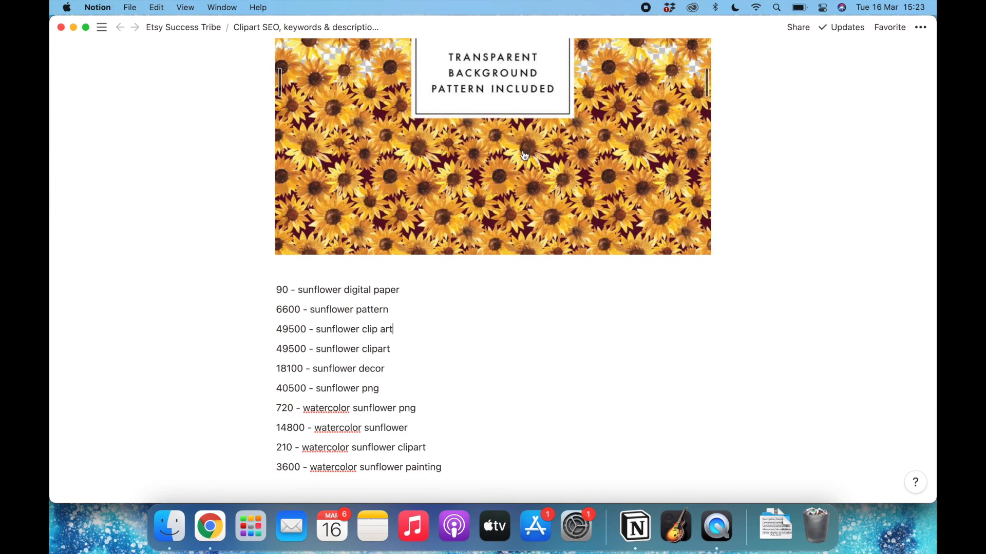
scroll("down", 3)
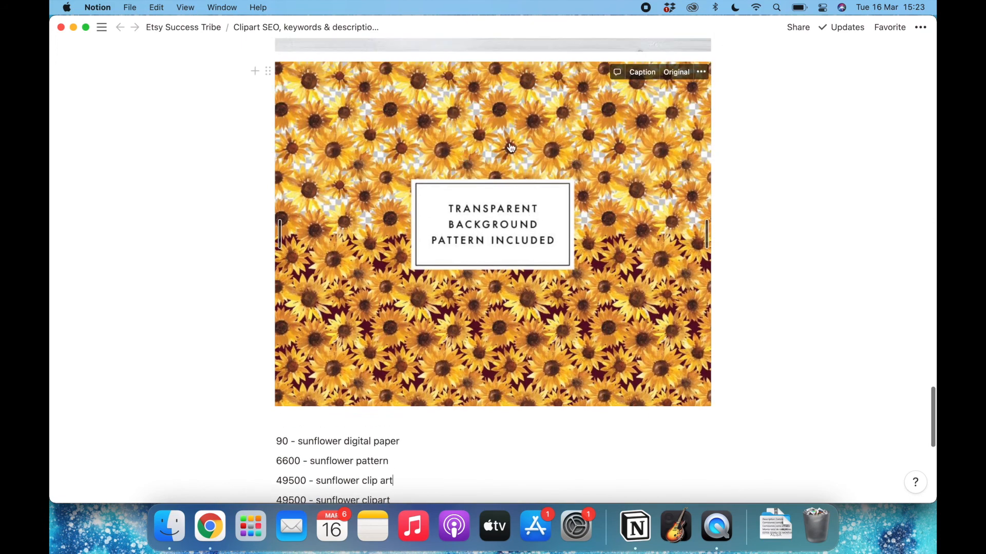
scroll("down", 3)
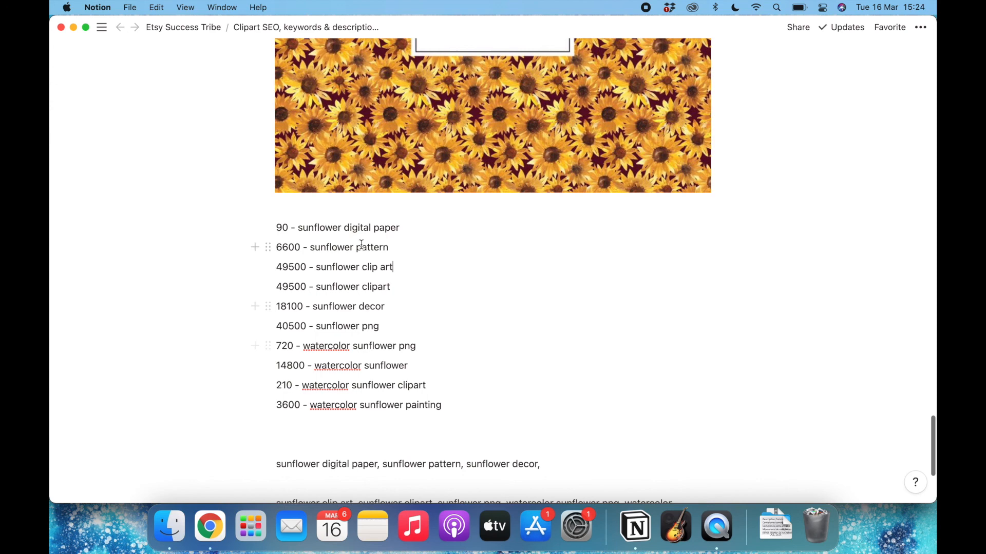
double_click(349, 247)
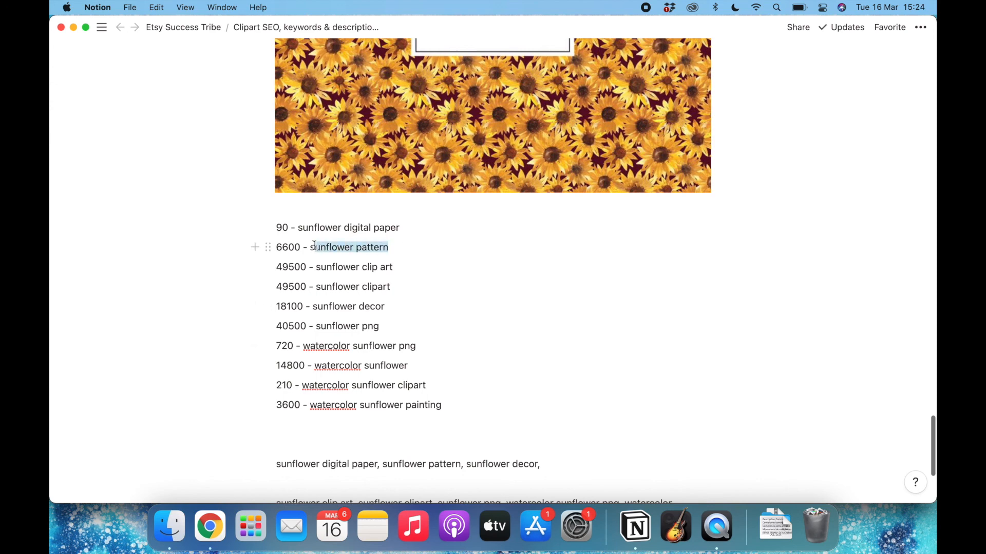
left_click(400, 228)
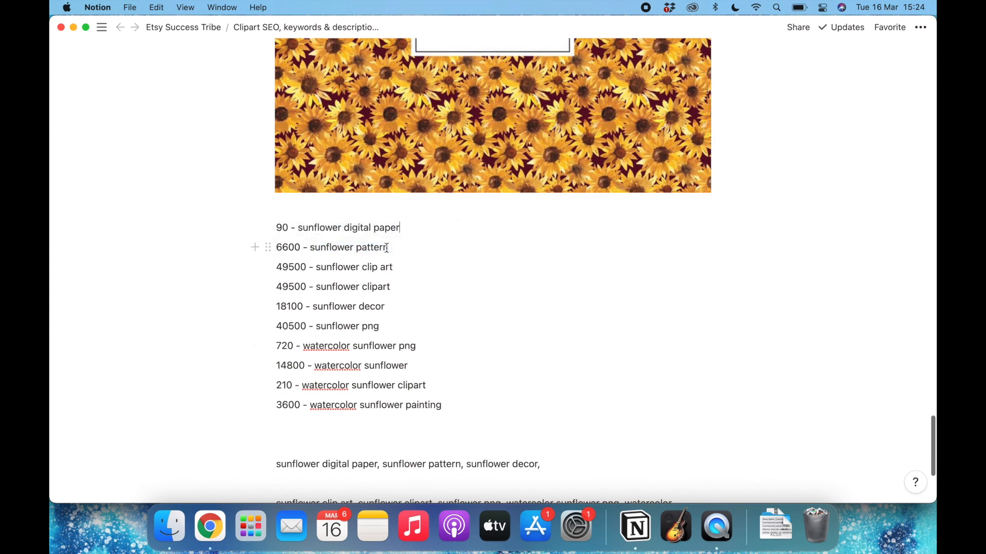